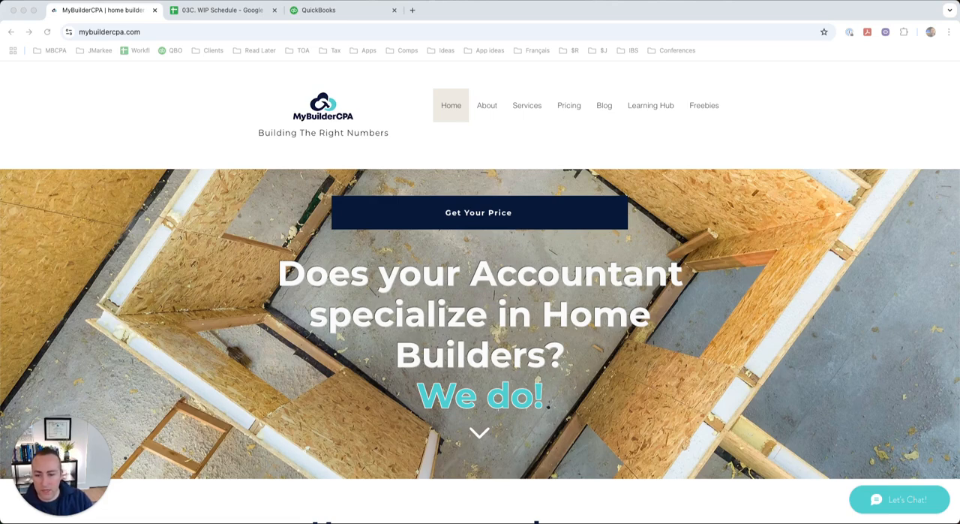
{"action": "mouse_move", "coordinate": [465, 72]}
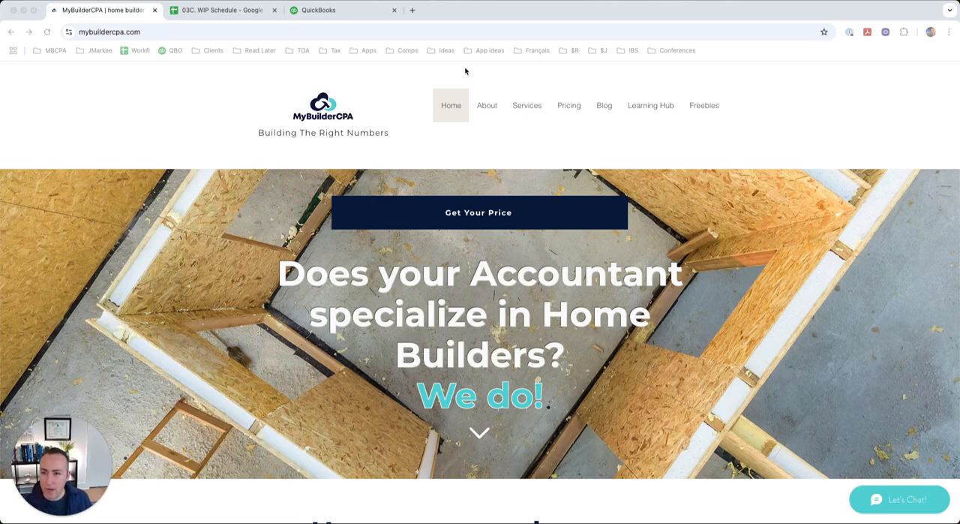
{"action": "mouse_move", "coordinate": [642, 114]}
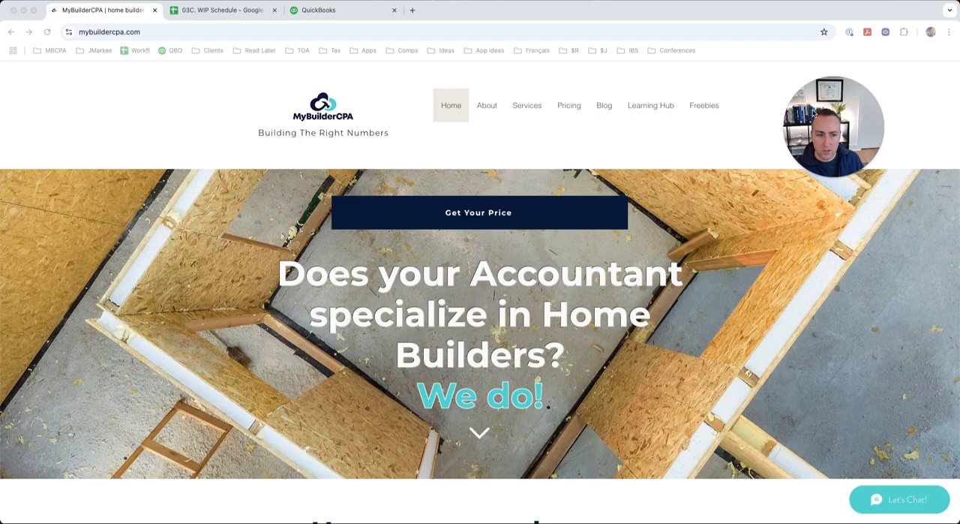
Step: Go to the Freebies page and scroll to the Free Resources for Download section
{"action": "left_click", "coordinate": [703, 105]}
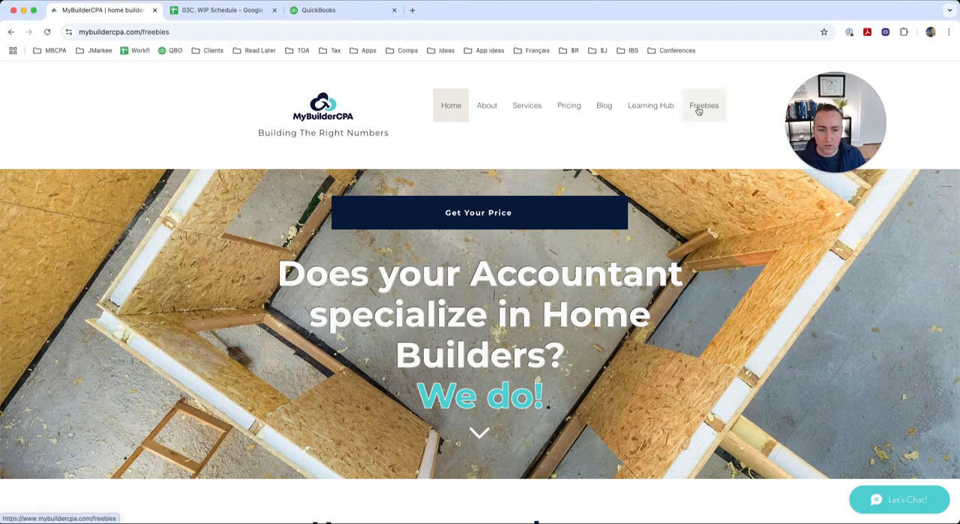
{"action": "left_click", "coordinate": [703, 105]}
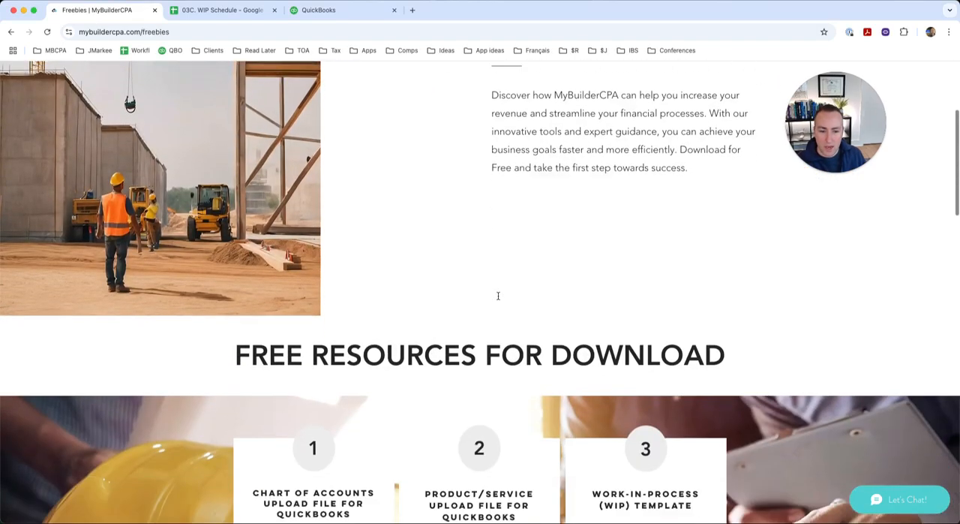
{"action": "scroll", "scroll_direction": "down", "scroll_amount": 3}
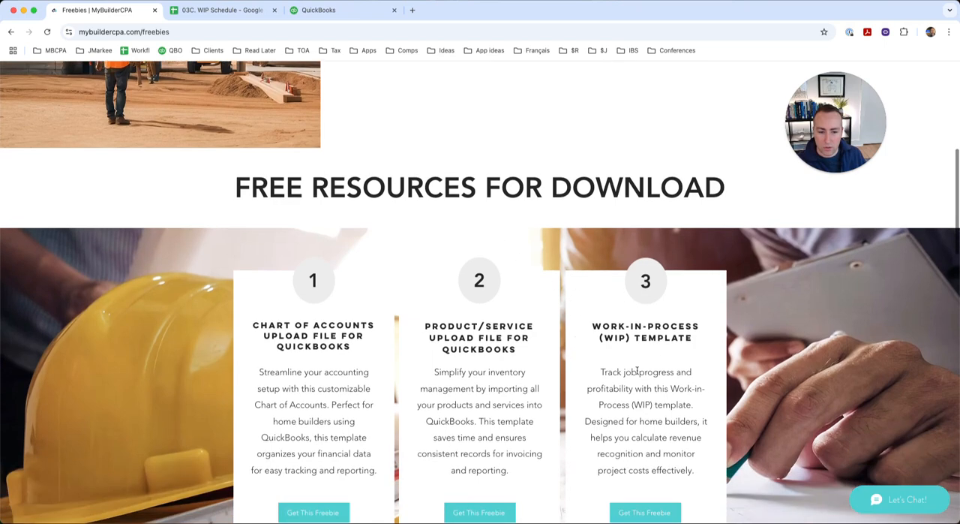
{"action": "scroll", "scroll_direction": "down", "scroll_amount": 3}
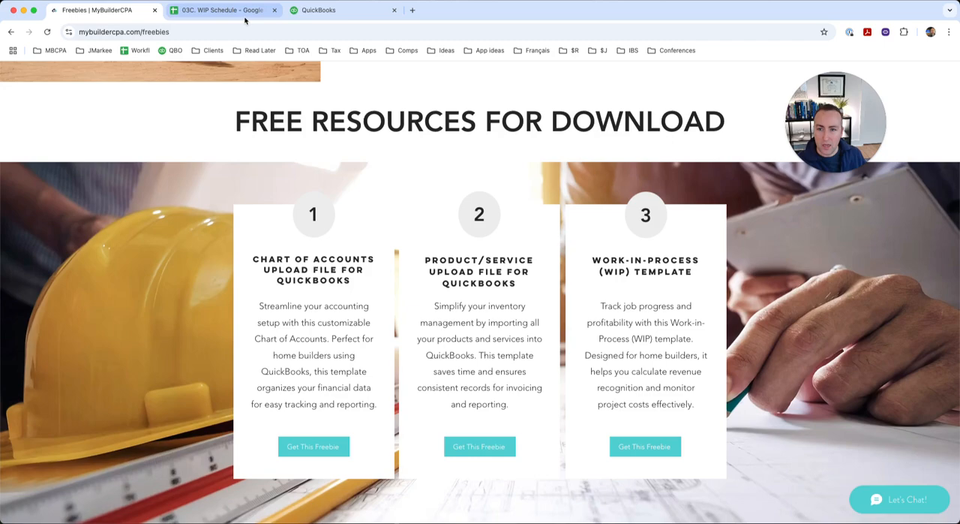
Step: Start making a copy of the 03C. WIP Schedule spreadsheet from the File menu
{"action": "left_click", "coordinate": [217, 11]}
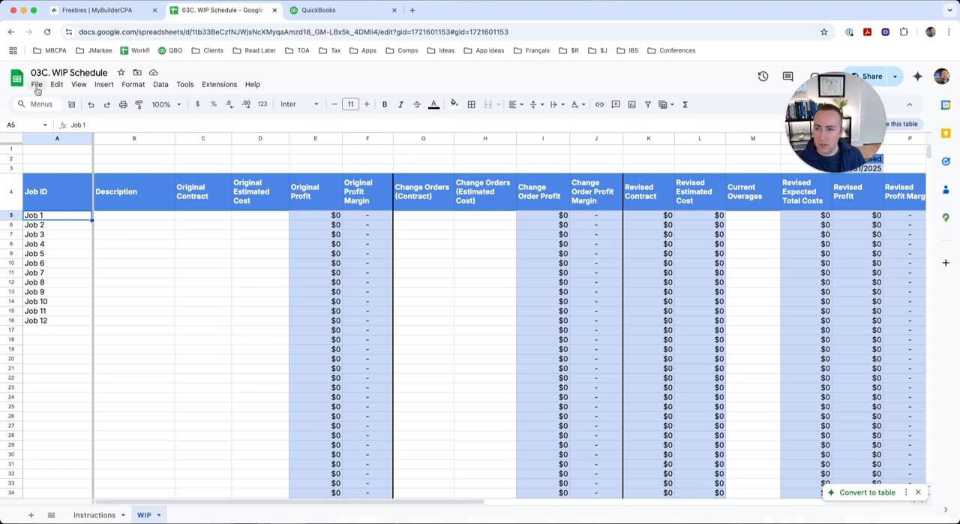
{"action": "left_click", "coordinate": [36, 84]}
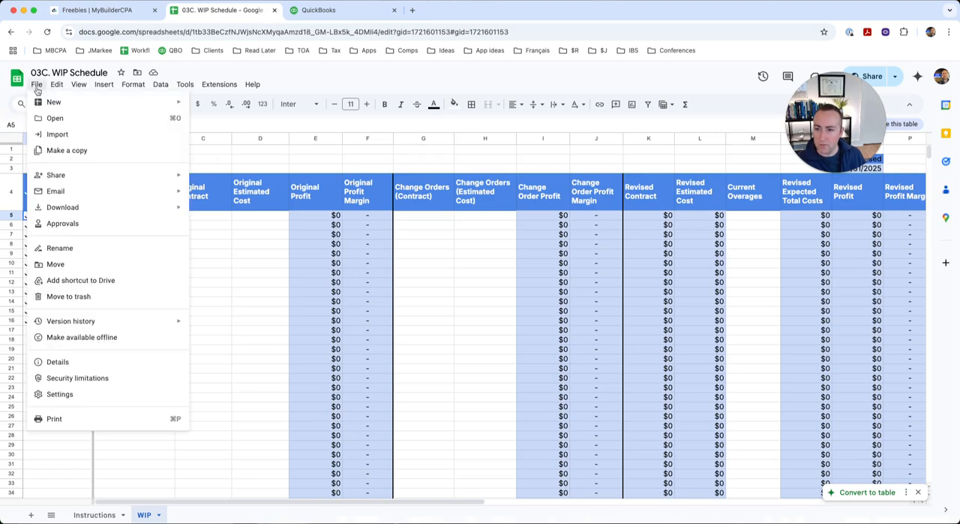
{"action": "mouse_move", "coordinate": [66, 150]}
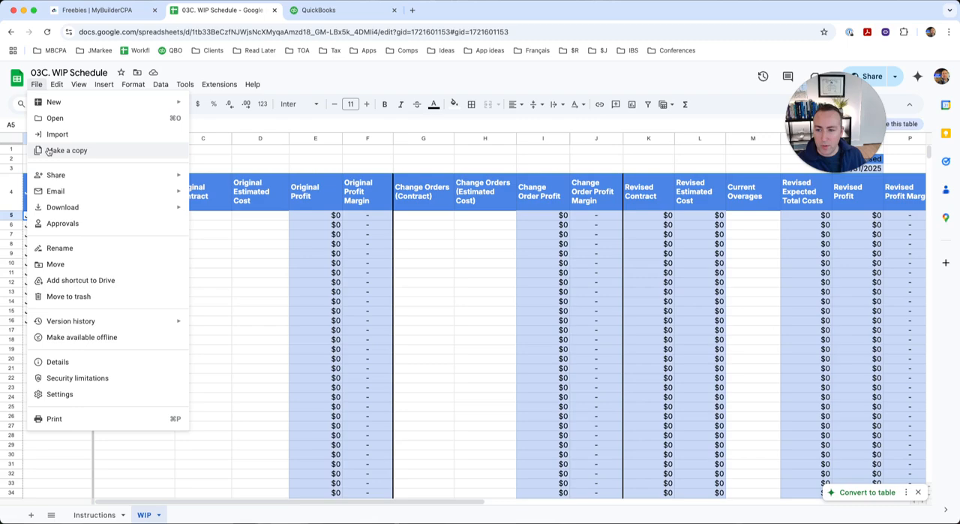
{"action": "left_click", "coordinate": [69, 150]}
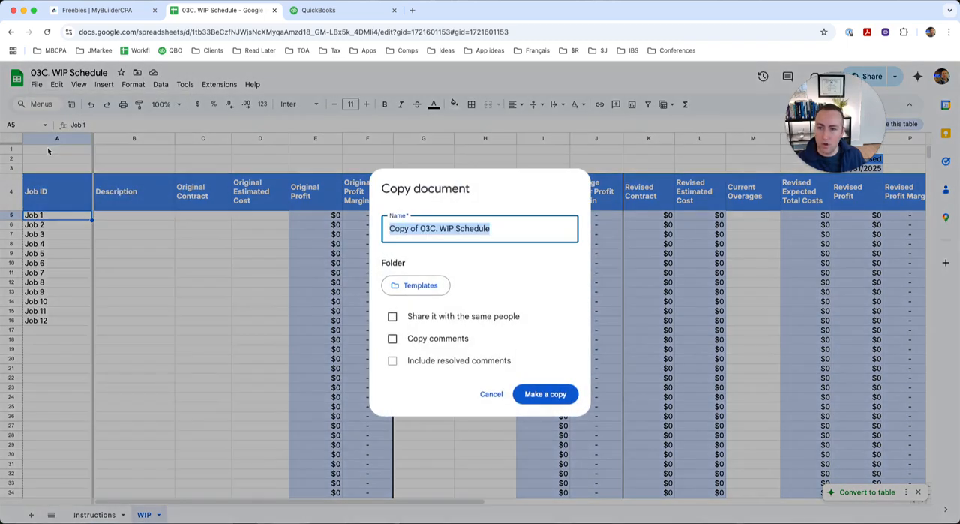
{"action": "mouse_move", "coordinate": [429, 282]}
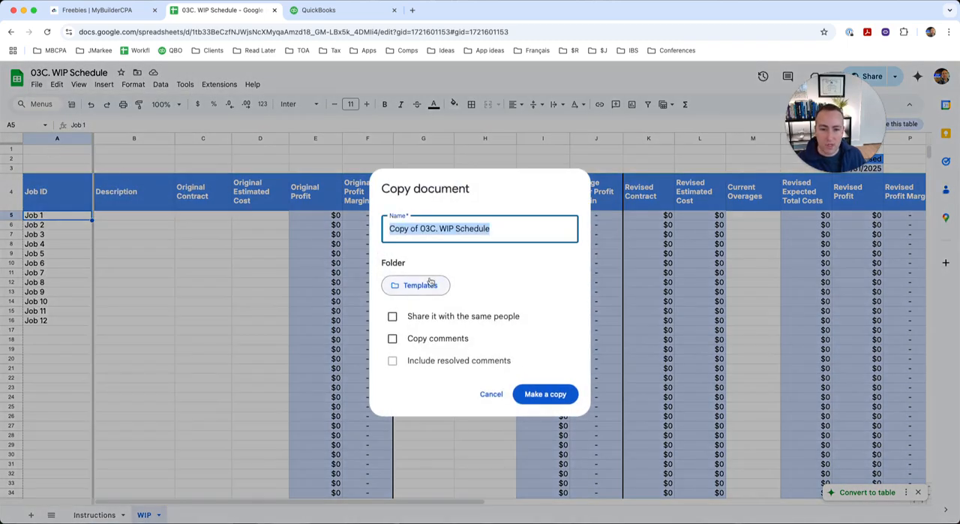
Step: Save the copy into My Drive under All locations as Copy of 03C. WIP Schedule
{"action": "left_click", "coordinate": [416, 285]}
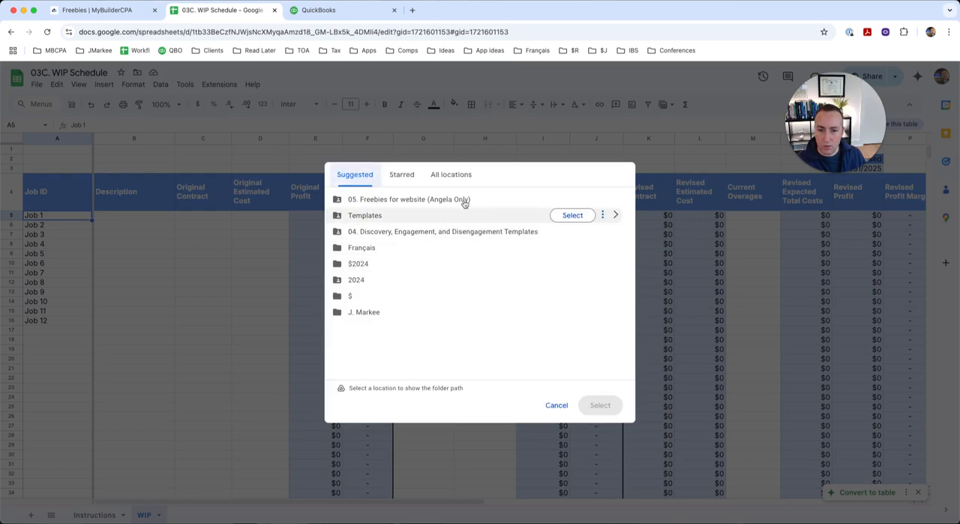
{"action": "left_click", "coordinate": [450, 174]}
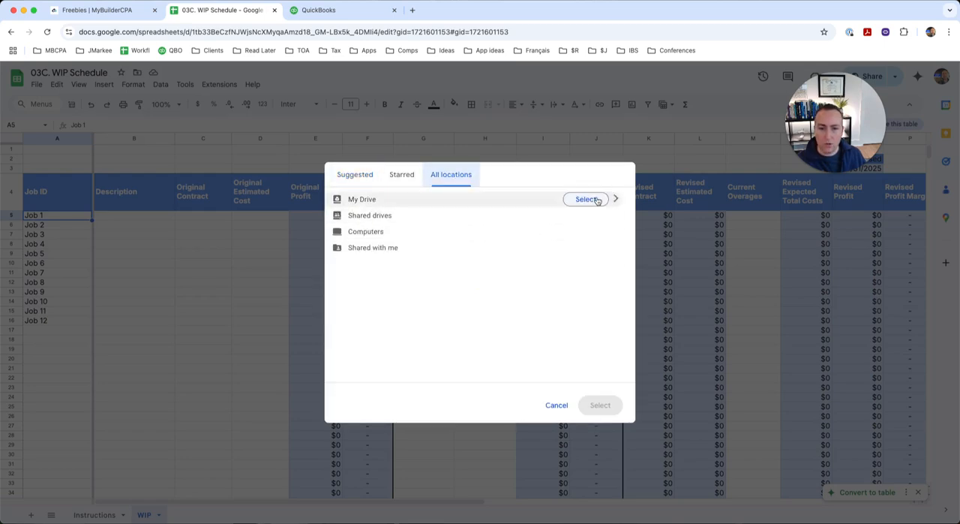
{"action": "left_click", "coordinate": [586, 198]}
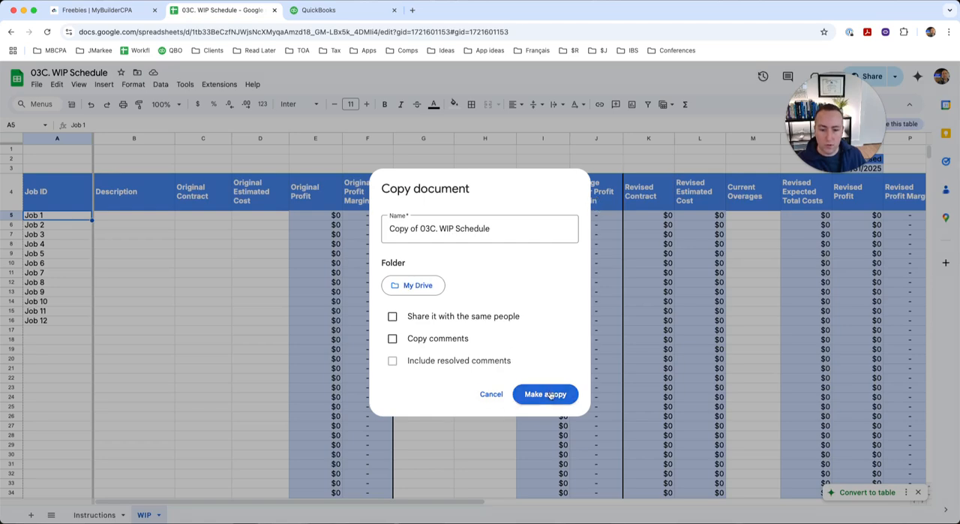
{"action": "left_click", "coordinate": [545, 393]}
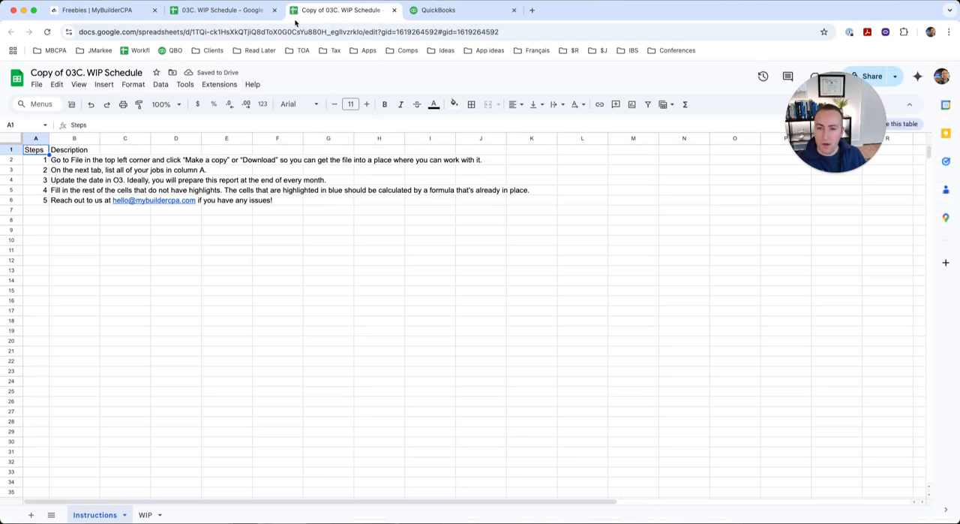
Step: Review the instruction steps in the copied workbook, then switch to the WIP sheet
{"action": "left_click", "coordinate": [72, 150]}
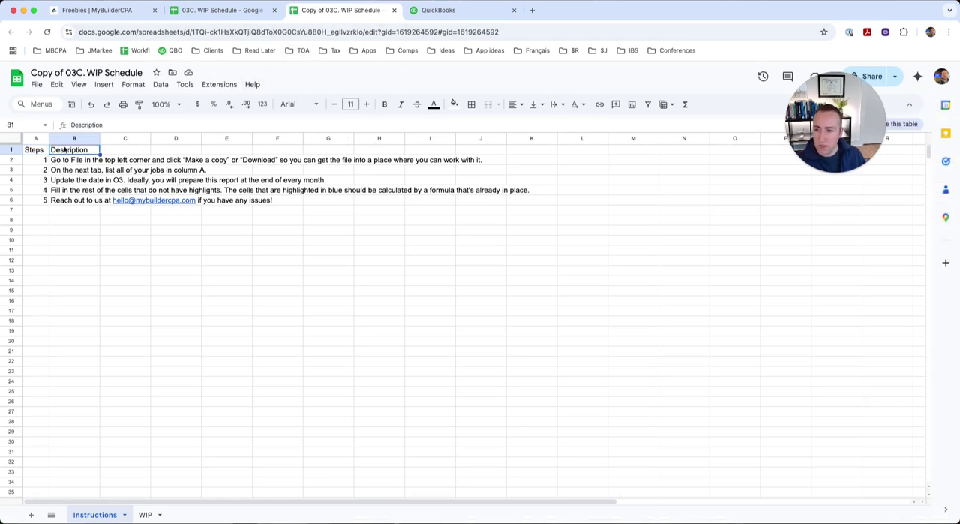
{"action": "mouse_move", "coordinate": [125, 213]}
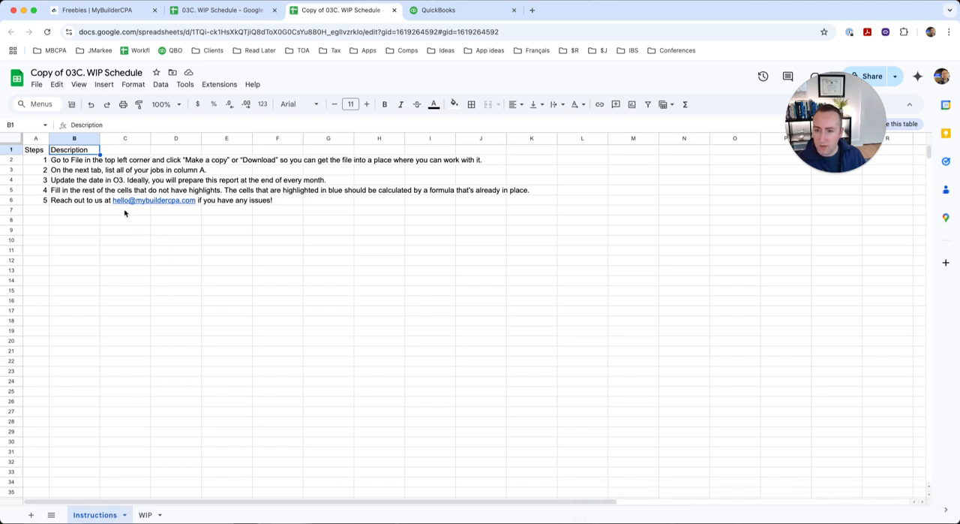
{"action": "left_click", "coordinate": [36, 170]}
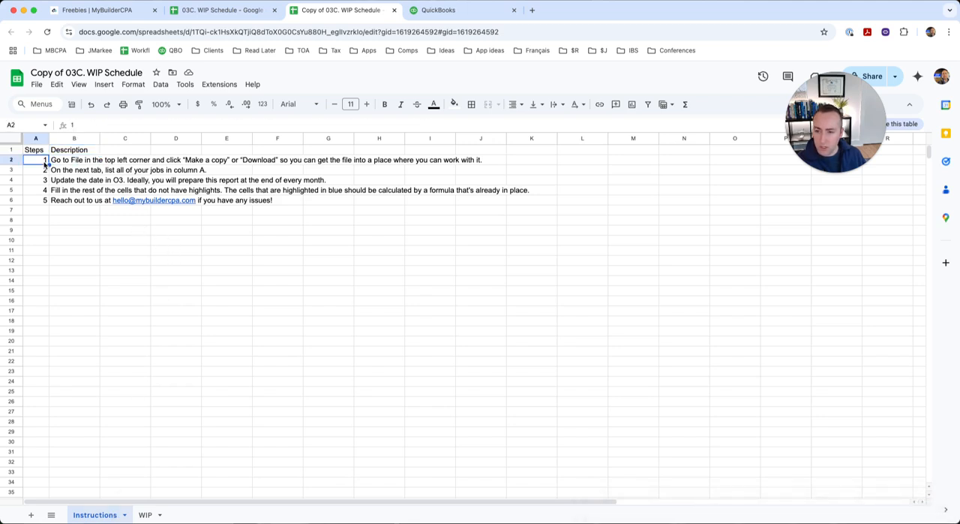
{"action": "left_click", "coordinate": [72, 162]}
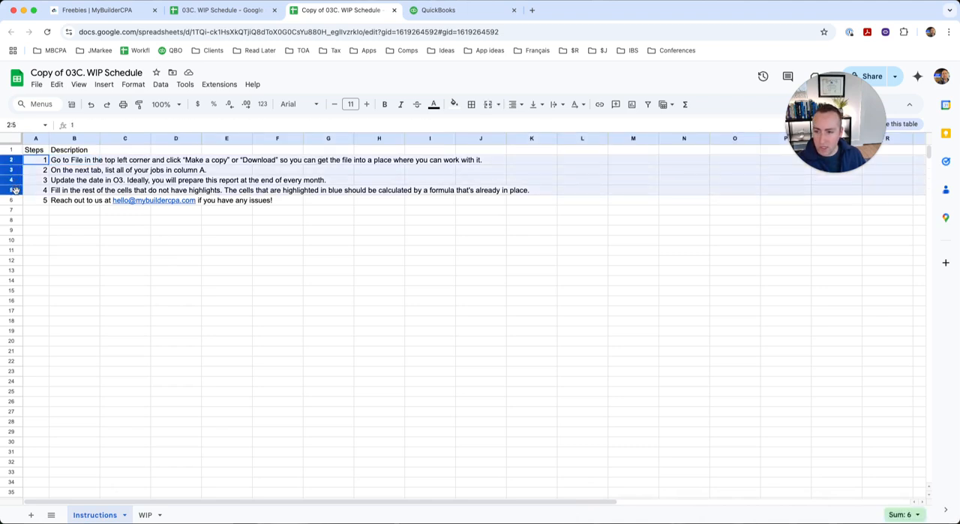
{"action": "left_click", "coordinate": [74, 189]}
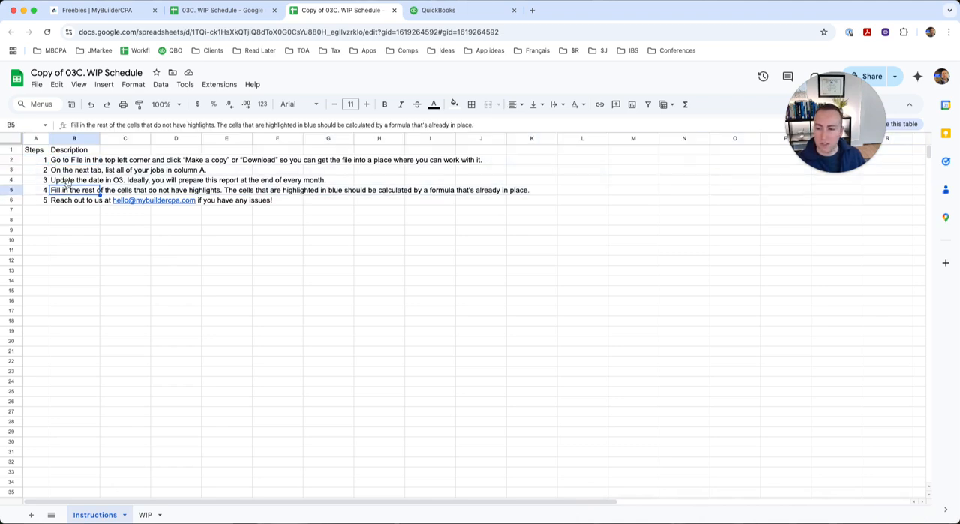
{"action": "left_click", "coordinate": [38, 201]}
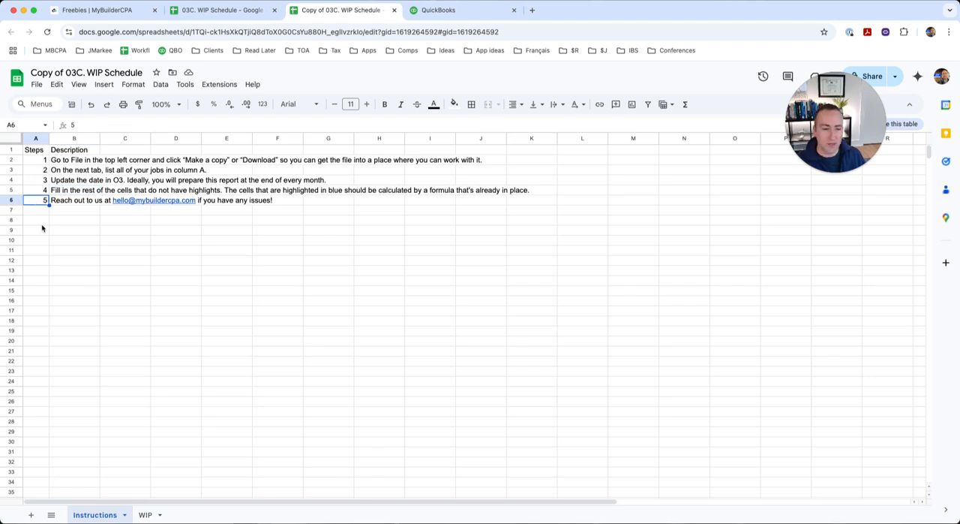
{"action": "mouse_move", "coordinate": [110, 352]}
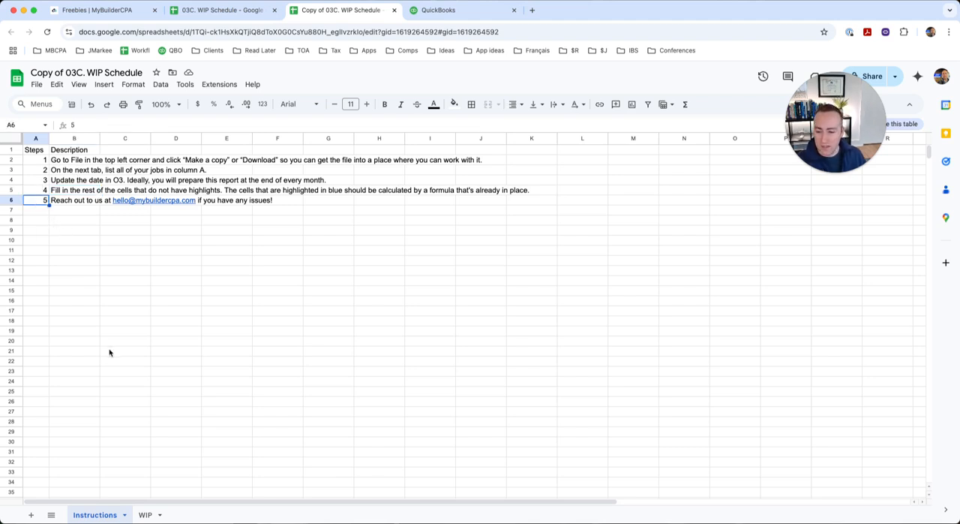
{"action": "left_click", "coordinate": [144, 515]}
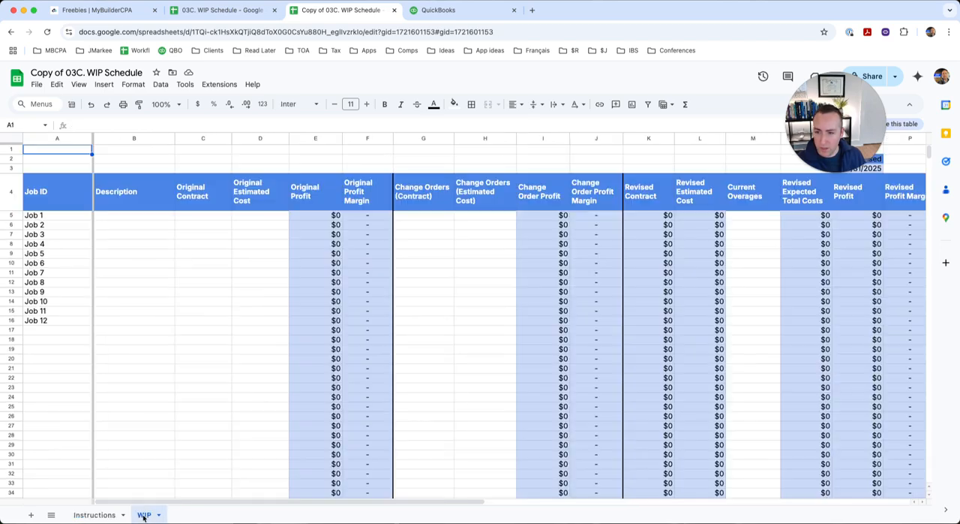
Step: Select cells on the WIP sheet showing placeholder jobs Job 1 to Job 12 at $0
{"action": "left_click", "coordinate": [133, 273]}
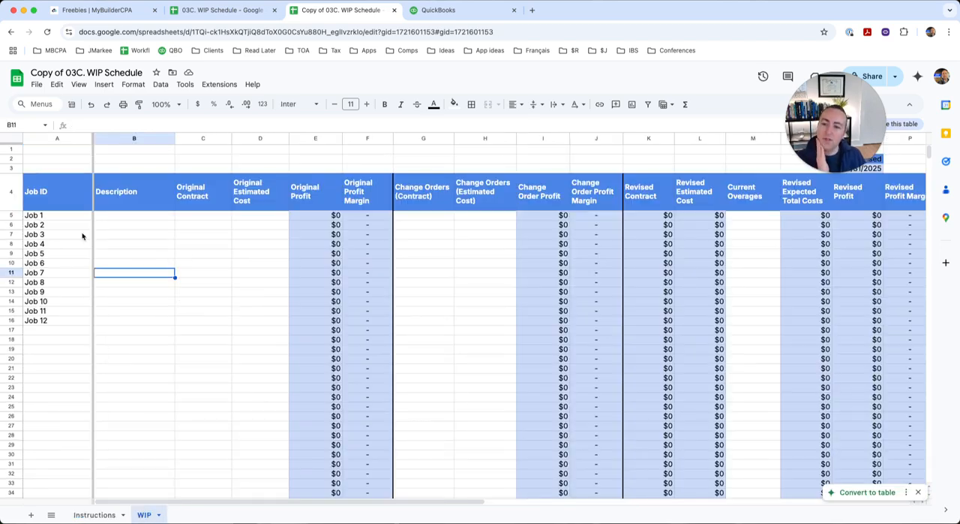
{"action": "left_click", "coordinate": [39, 215]}
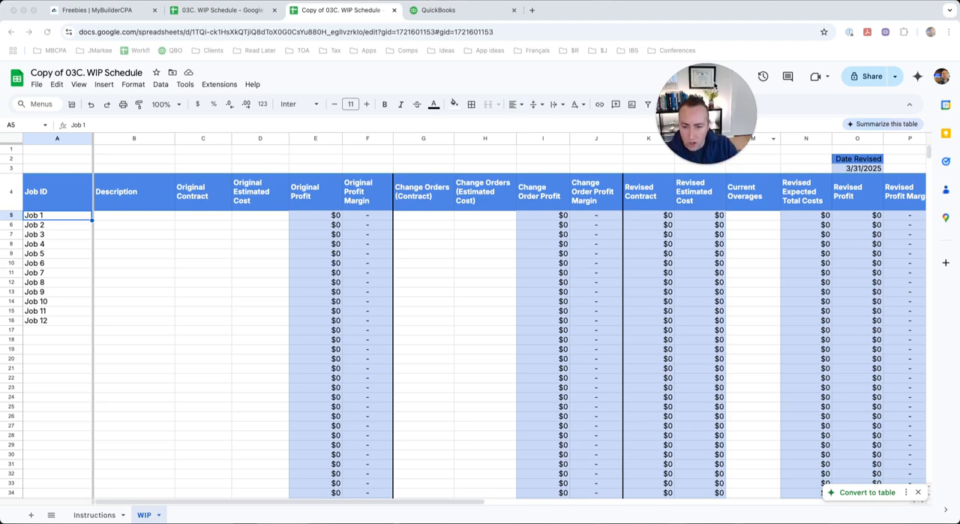
{"action": "mouse_move", "coordinate": [135, 234]}
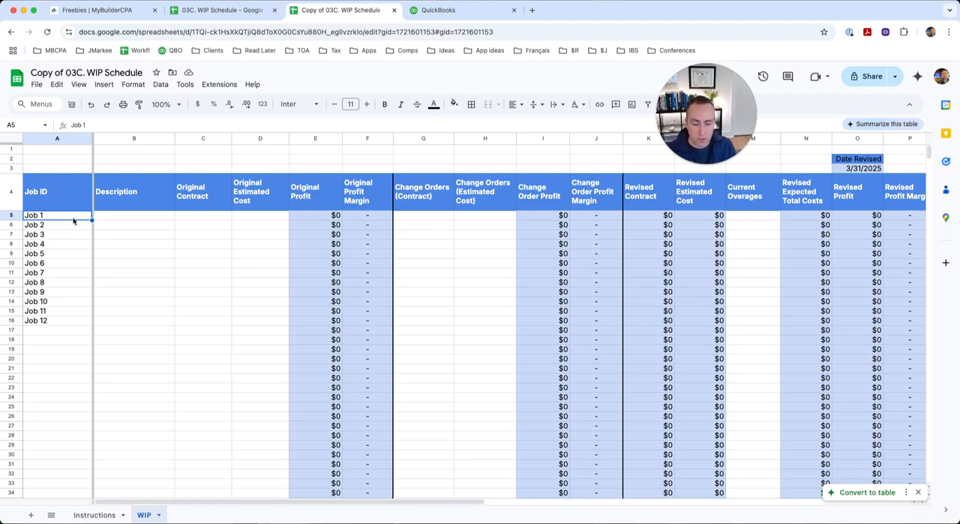
{"action": "mouse_move", "coordinate": [87, 235]}
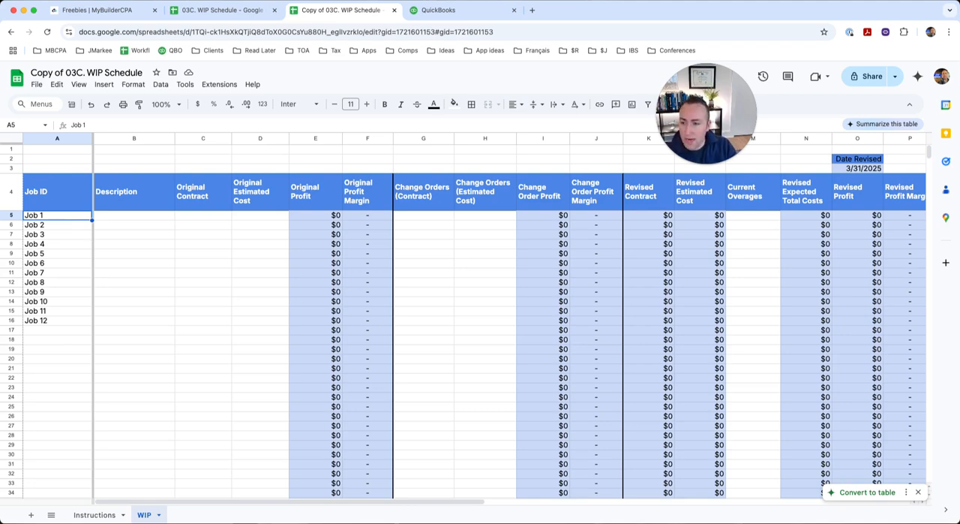
Step: Enter job IDs 123 Main St and 456 Oak St in the first two job rows
{"action": "type", "text": "123 Maon"}
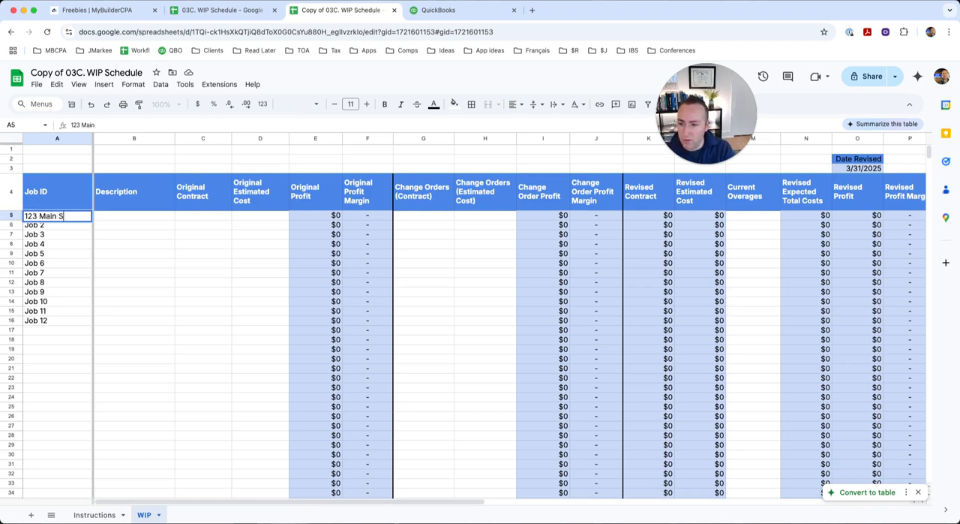
{"action": "key", "text": "Enter"}
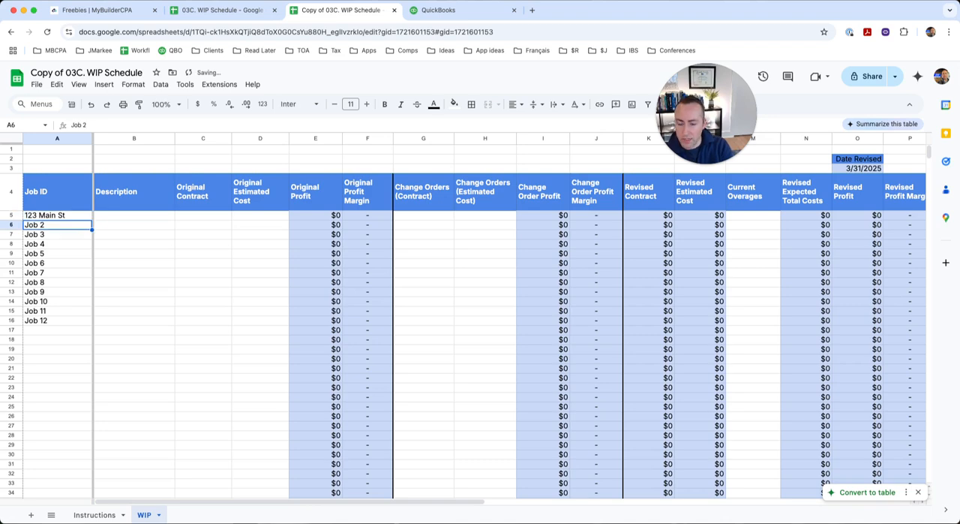
{"action": "type", "text": "456 Oak"}
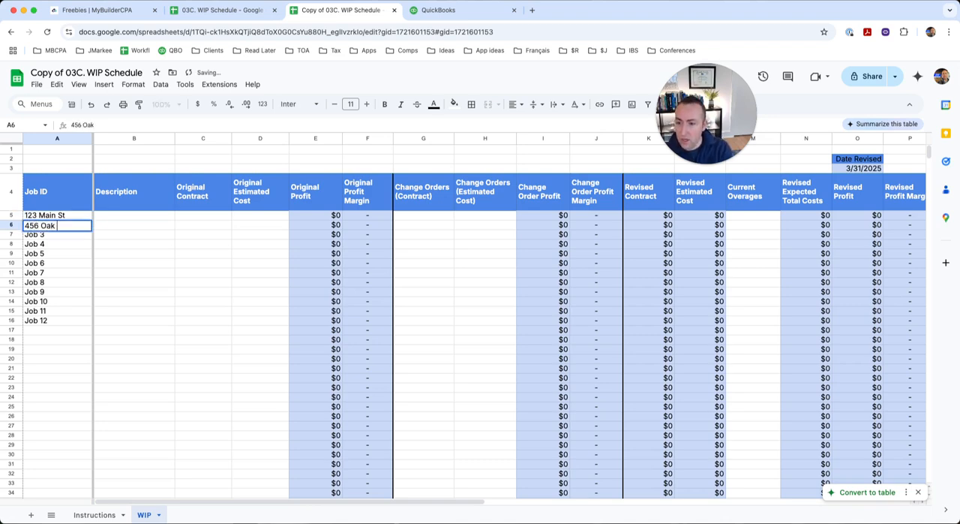
{"action": "key", "text": "Enter"}
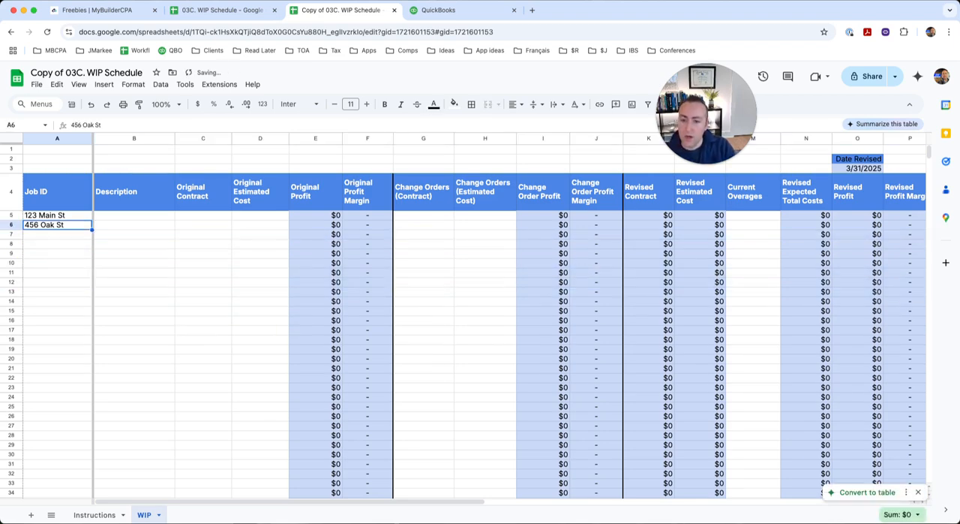
Step: Review the Original Profit, Profit Margin, Change Order Profit and Revised Estimated Cost formulas
{"action": "left_click", "coordinate": [315, 216]}
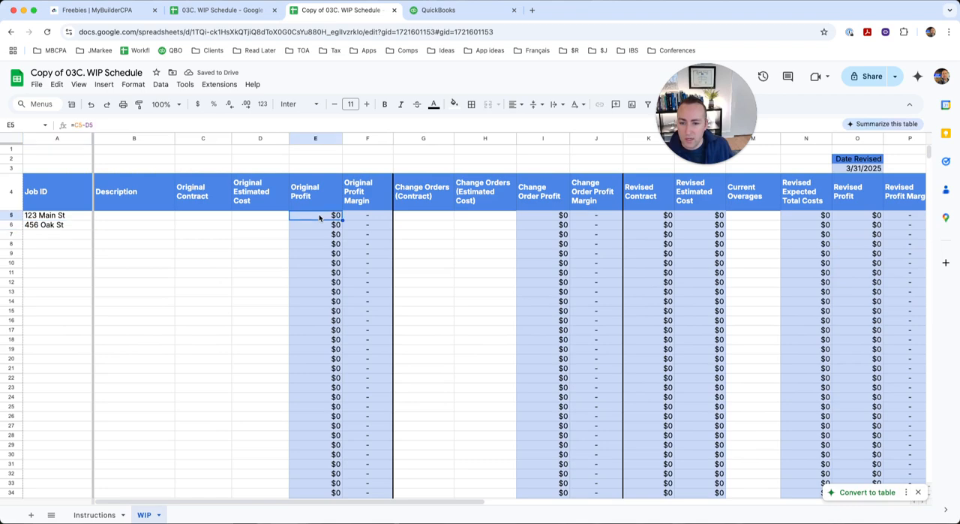
{"action": "left_click", "coordinate": [366, 216]}
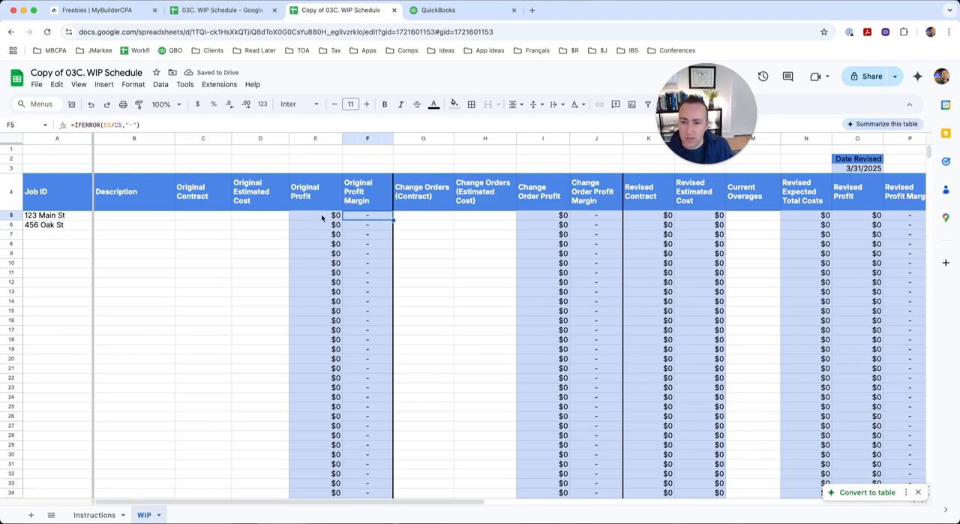
{"action": "left_click", "coordinate": [543, 216]}
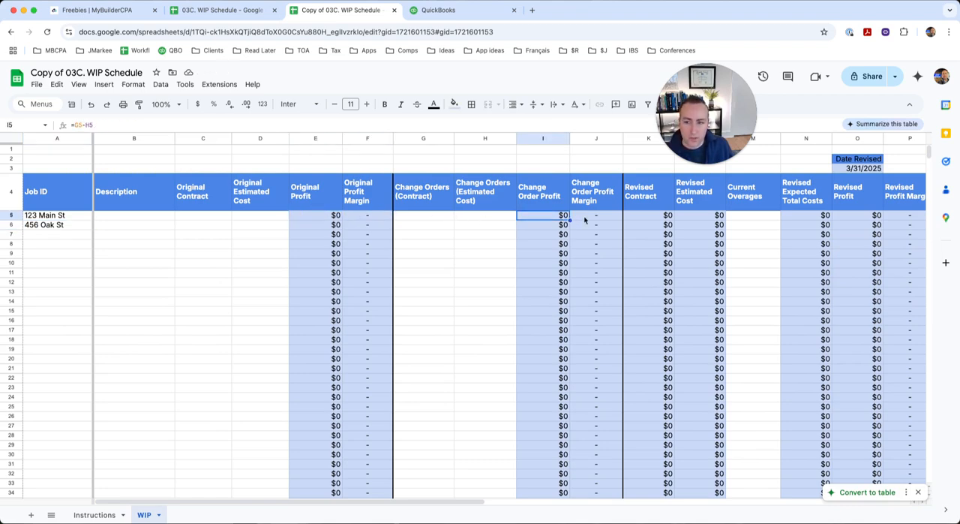
{"action": "left_click", "coordinate": [717, 216]}
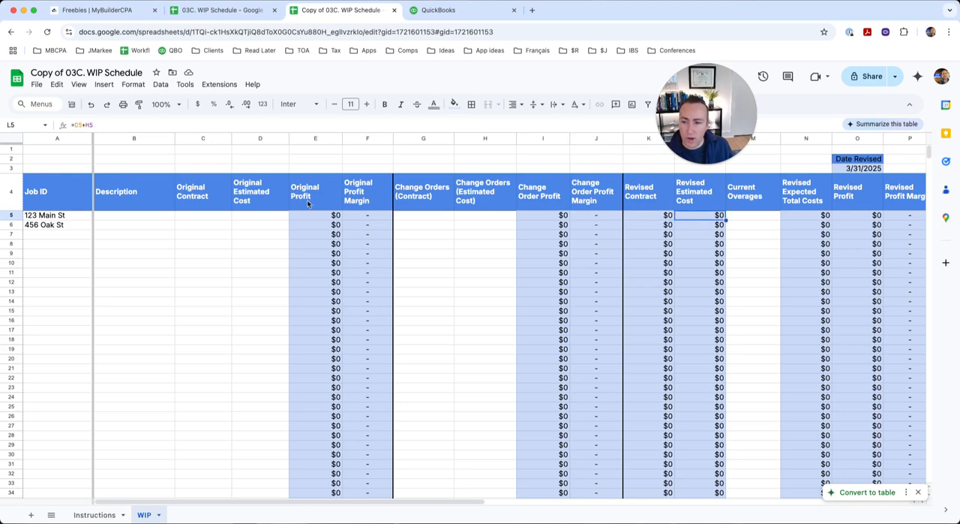
{"action": "left_click", "coordinate": [133, 216]}
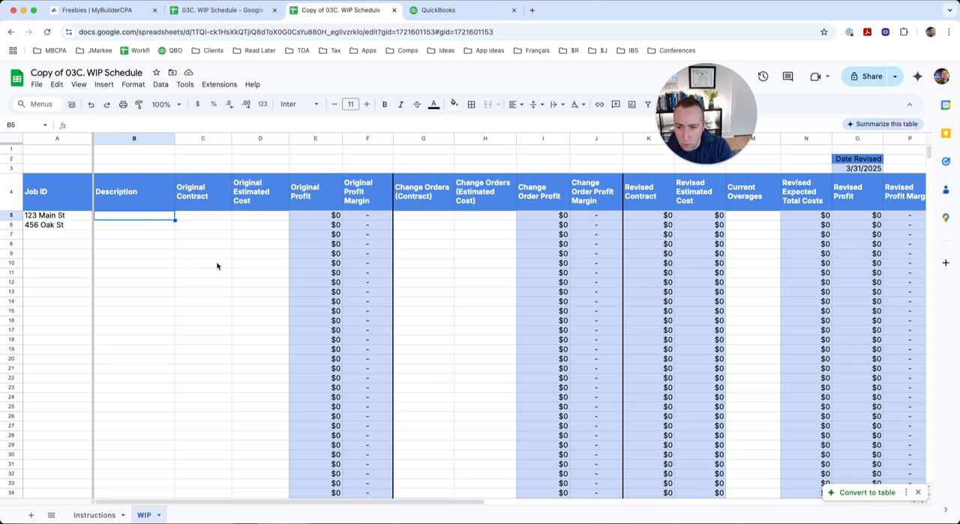
Step: Enter descriptions Renovation and New construction with contracts 2,000,000 and 3,000,000
{"action": "type", "text": "Renovation"}
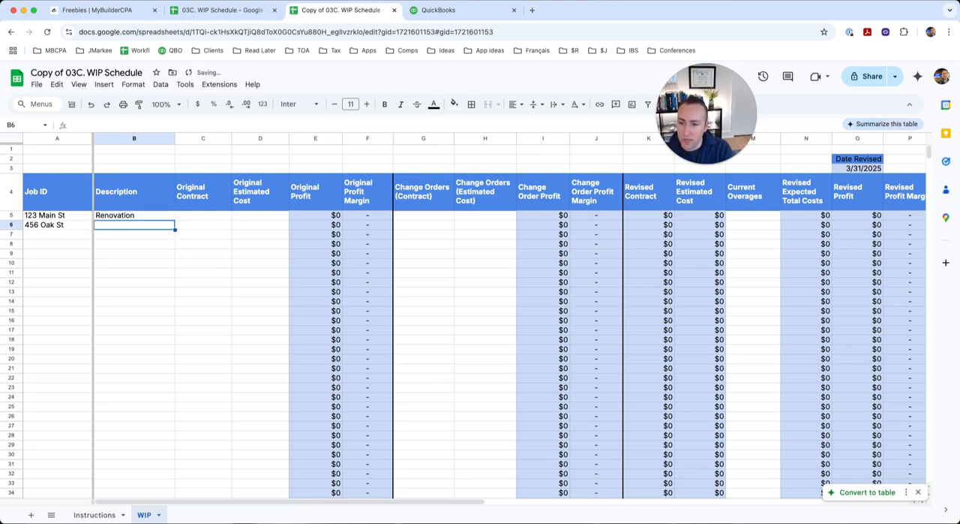
{"action": "type", "text": "New construction"}
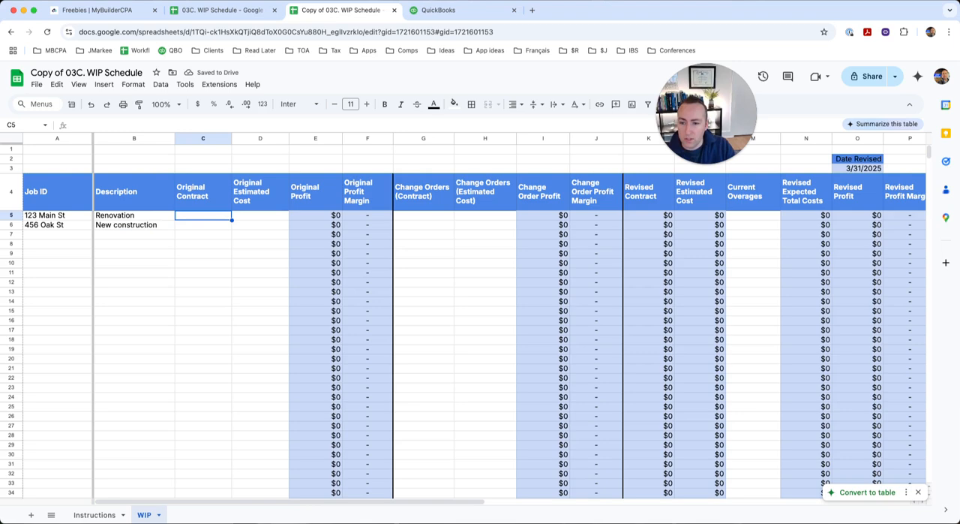
{"action": "type", "text": "2000"}
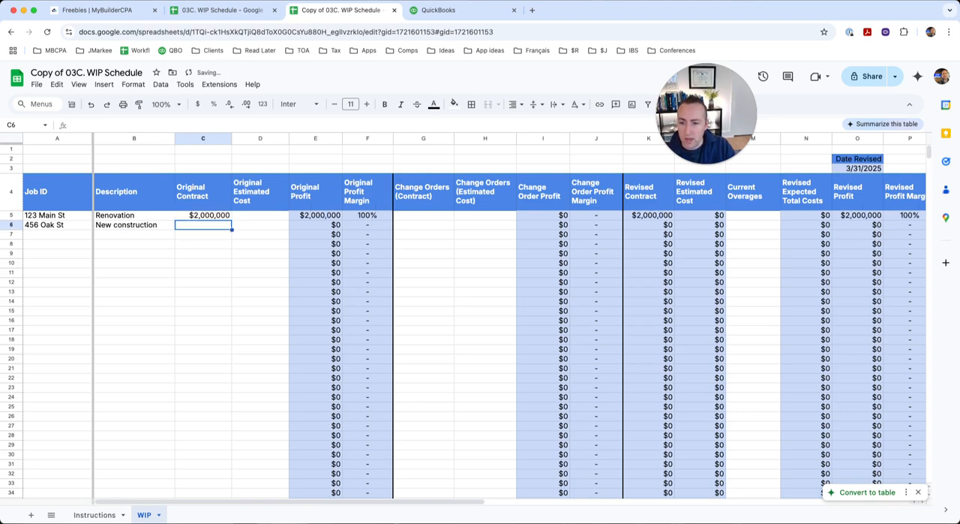
{"action": "type", "text": "30"}
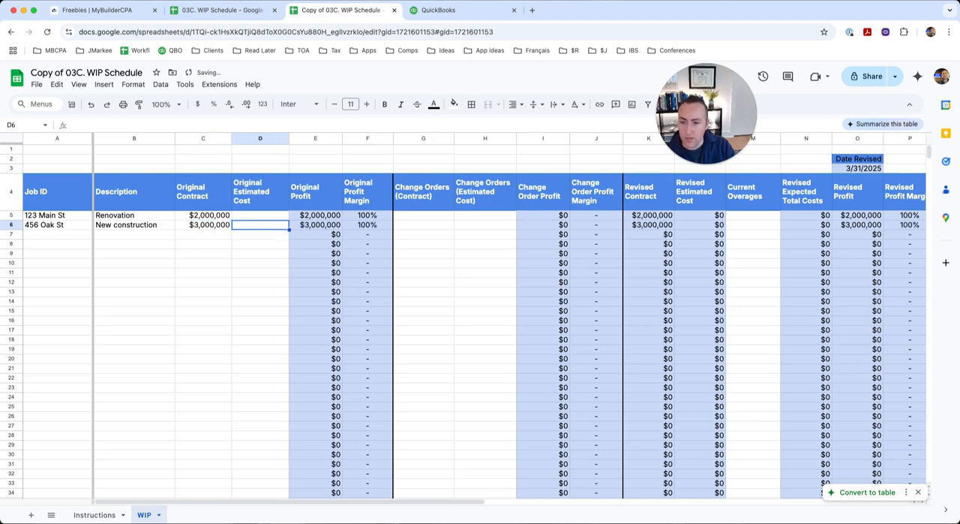
Step: Enter estimated costs 1,250,000 and 2,500,000, giving profits of $750,000 and $500,000
{"action": "left_click", "coordinate": [261, 216]}
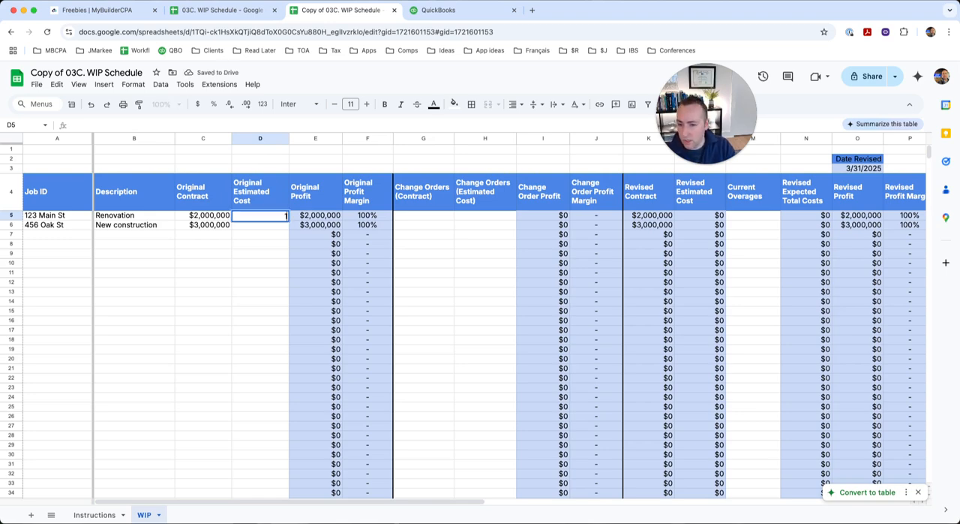
{"action": "type", "text": "1250000"}
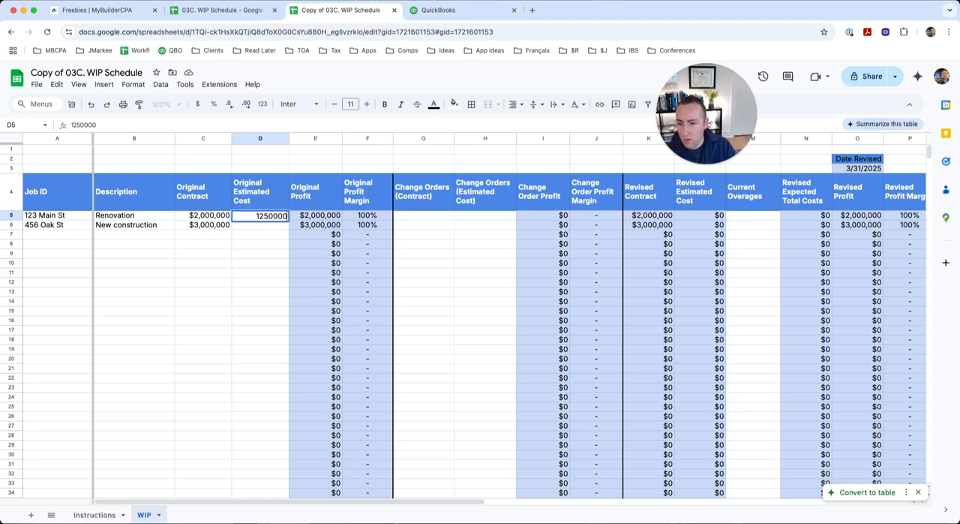
{"action": "key", "text": "Enter"}
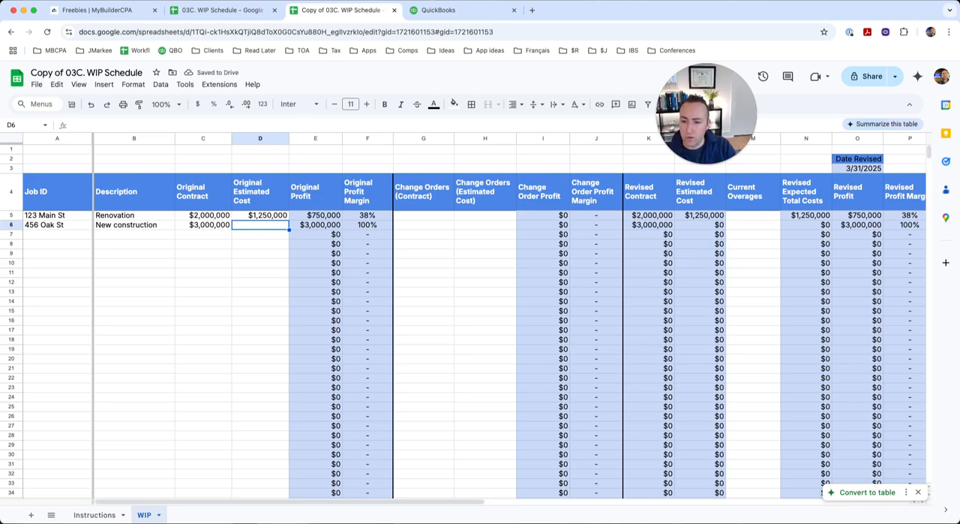
{"action": "type", "text": "250"}
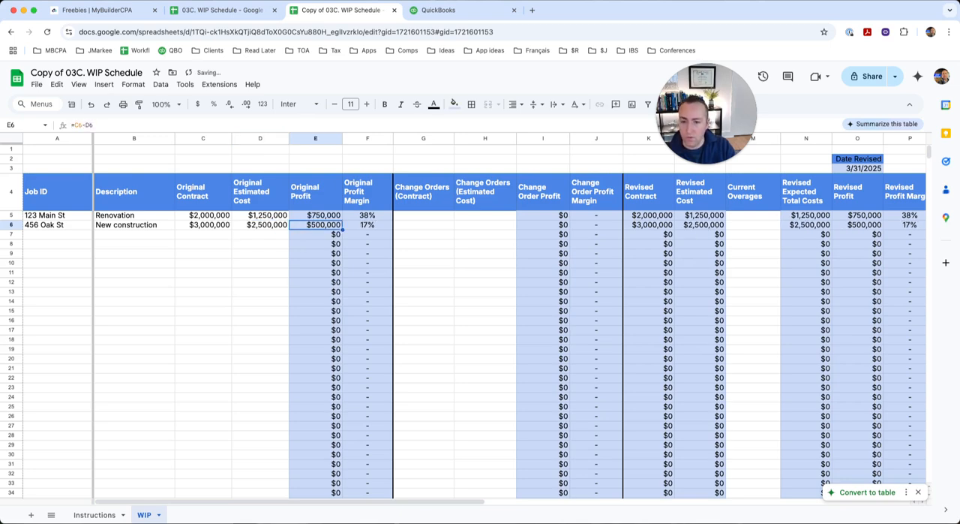
{"action": "left_click", "coordinate": [366, 216]}
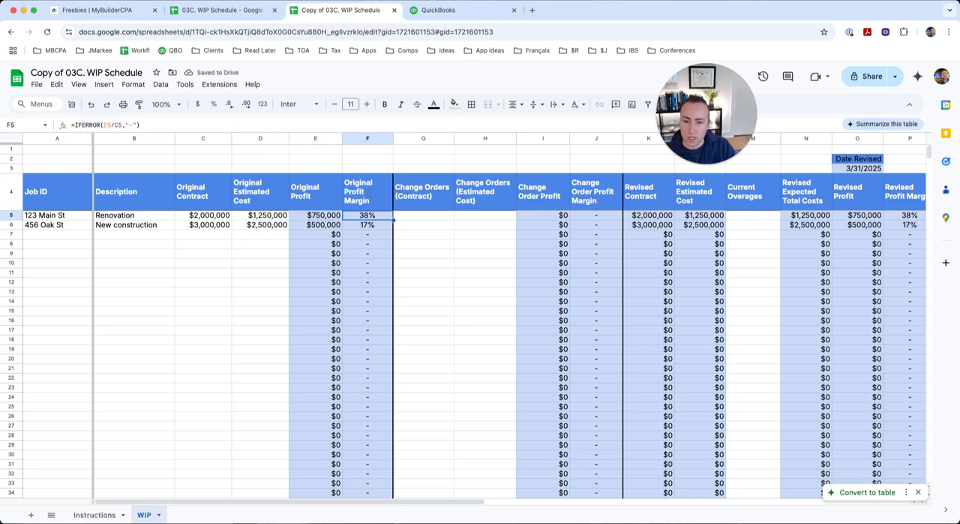
{"action": "left_click", "coordinate": [366, 225]}
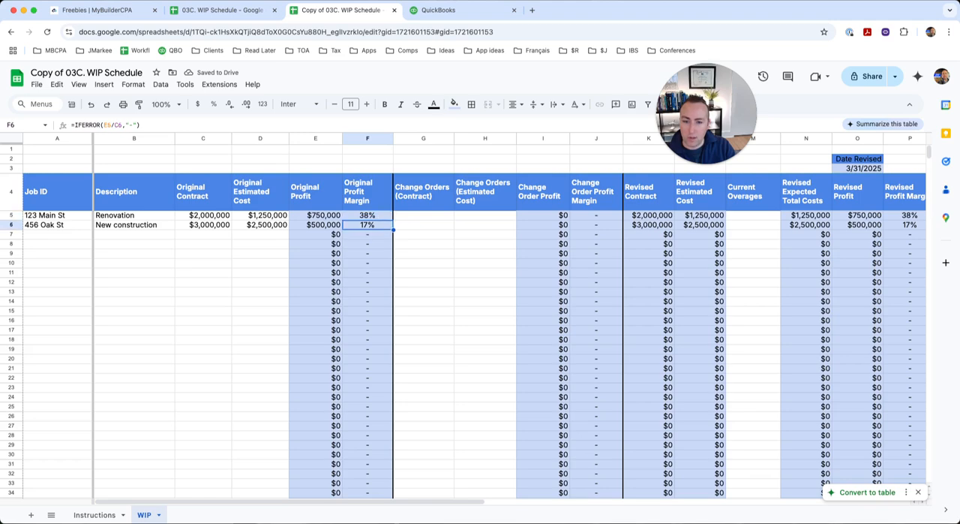
{"action": "left_click", "coordinate": [315, 216]}
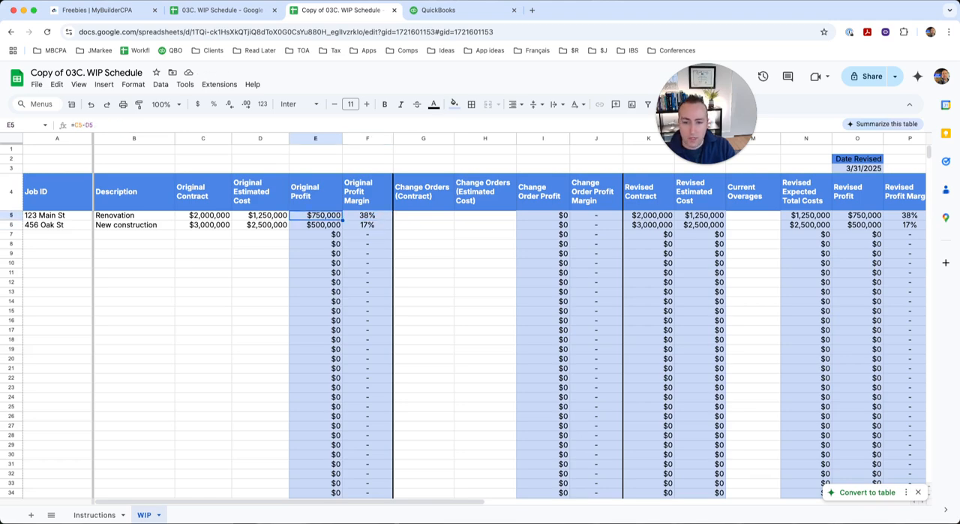
{"action": "left_click", "coordinate": [366, 225]}
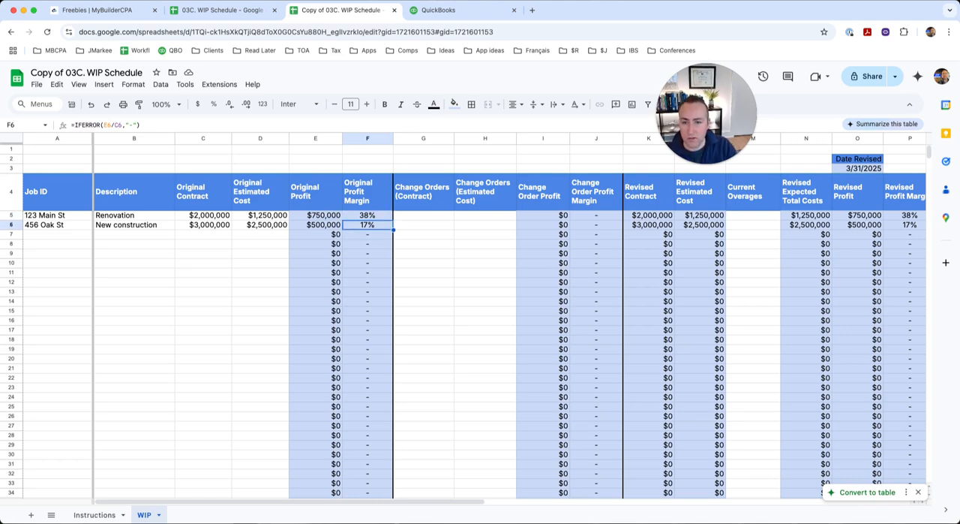
{"action": "left_click", "coordinate": [423, 216]}
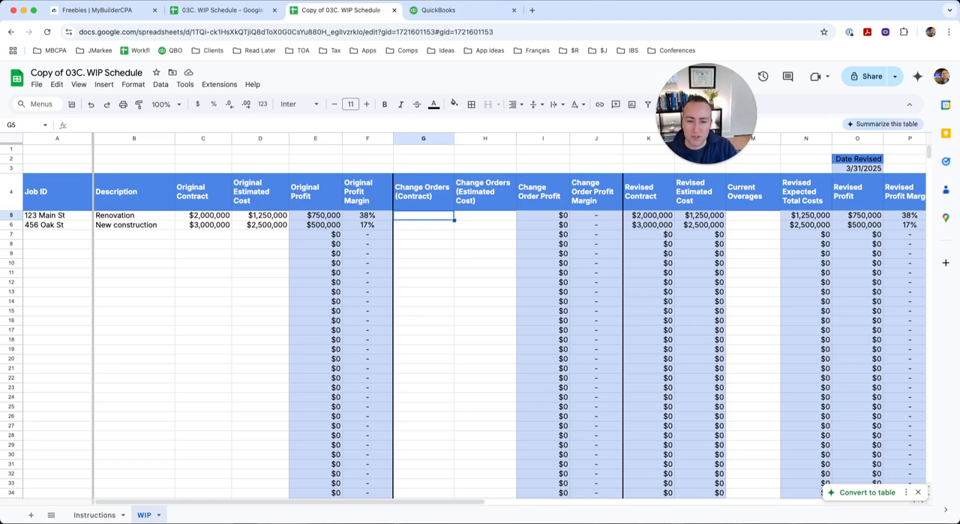
Step: Enter change order contracts of 200,000 and 100,000 for the two jobs
{"action": "type", "text": "20000"}
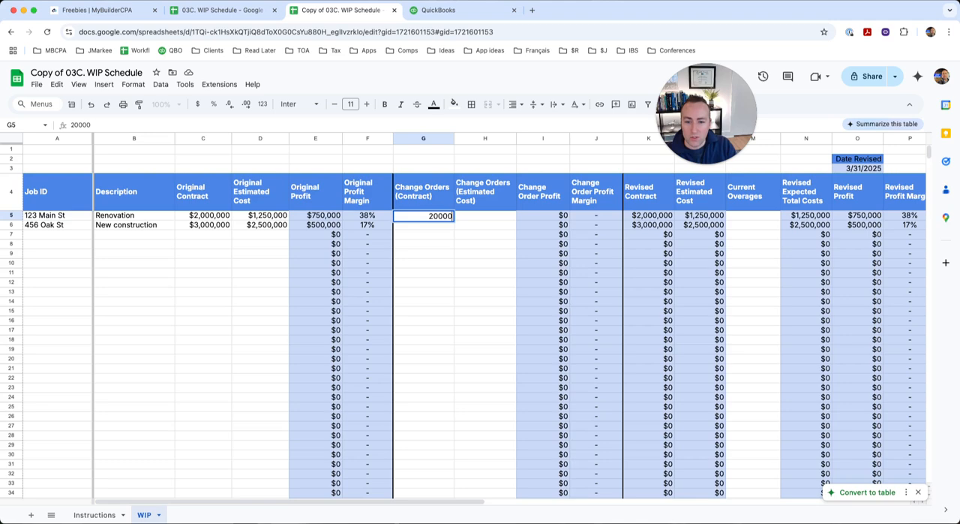
{"action": "key", "text": "Enter"}
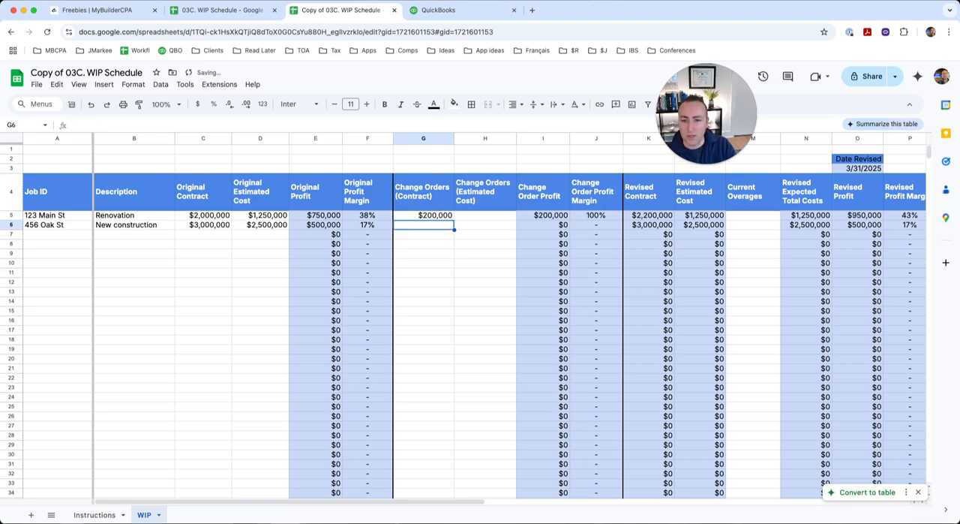
{"action": "type", "text": "1"}
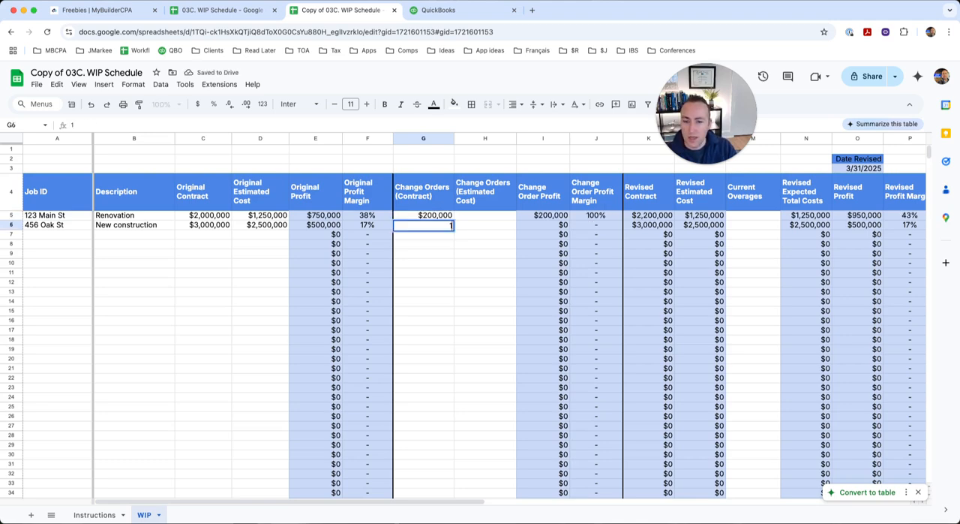
{"action": "type", "text": "1000000"}
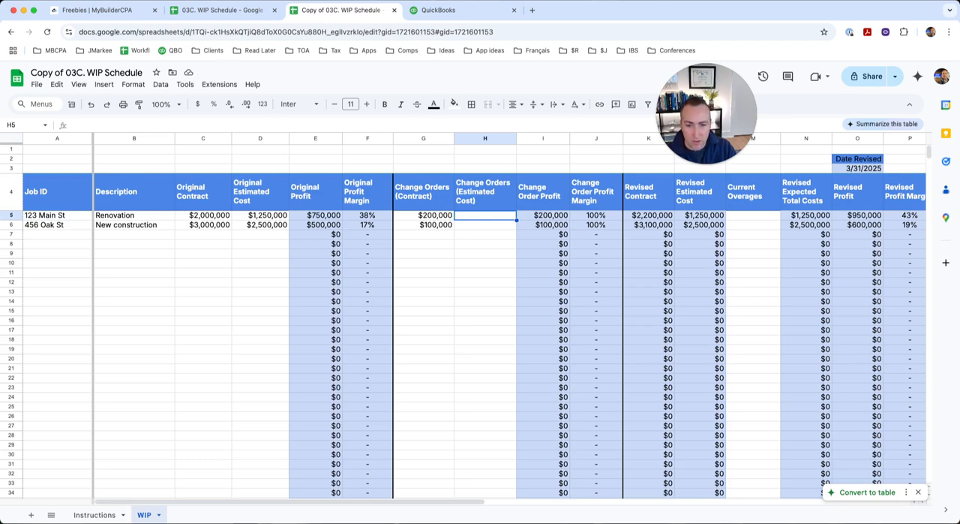
Step: Enter change order estimated costs 50,000 and 25,000, yielding 75% margins
{"action": "type", "text": "52"}
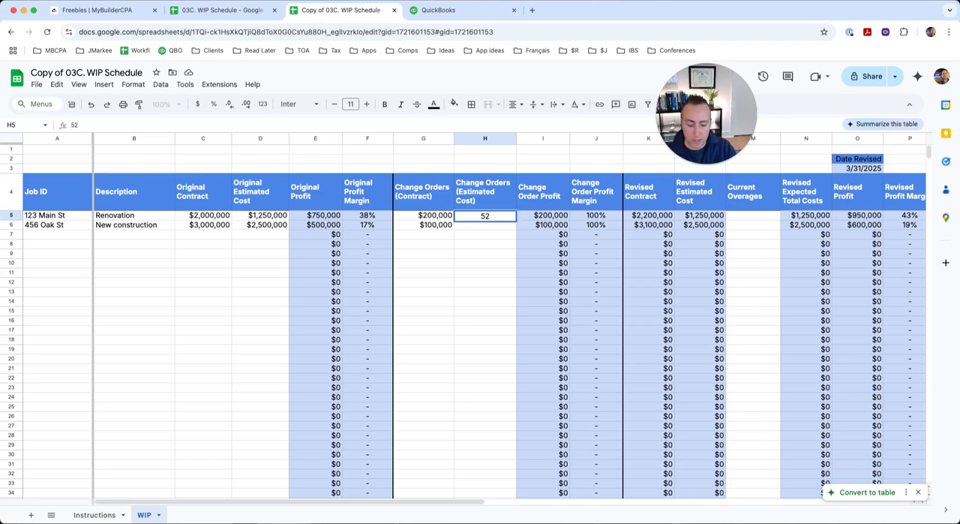
{"action": "type", "text": "50000"}
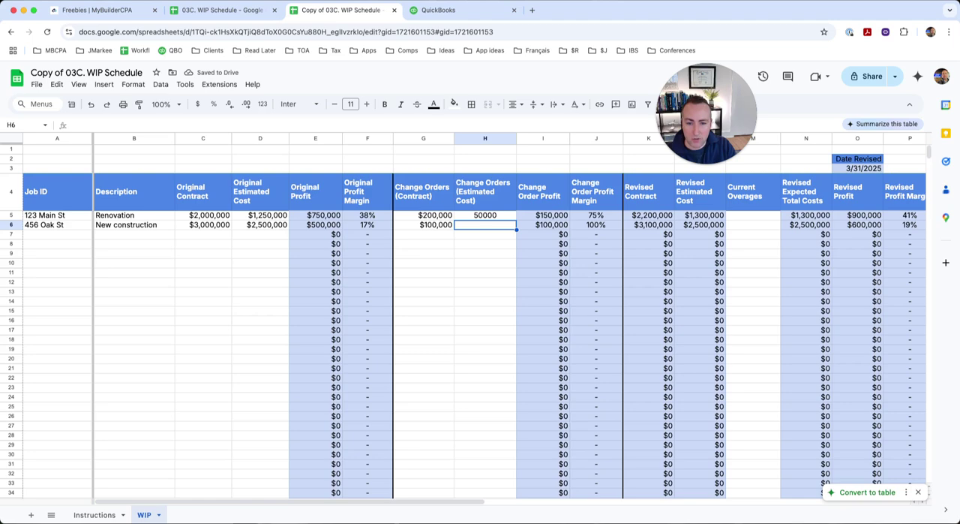
{"action": "type", "text": "25000"}
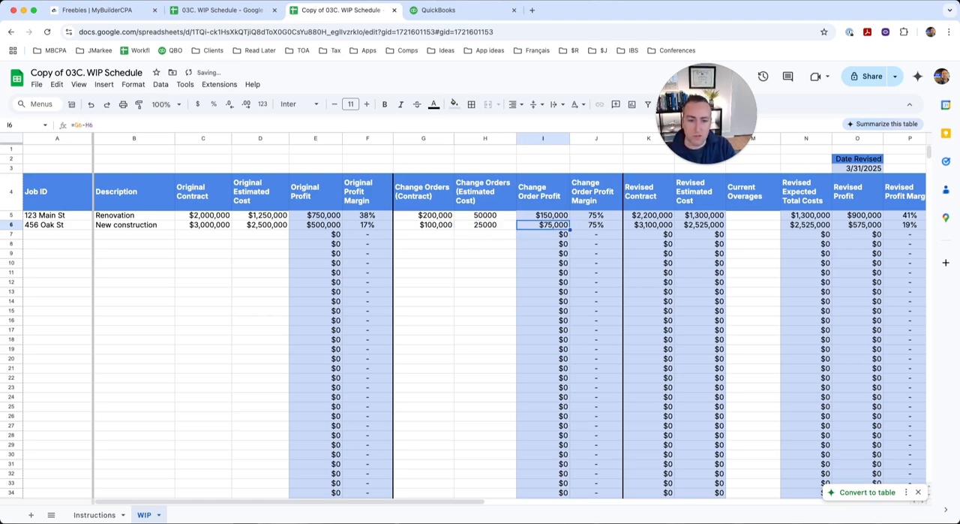
{"action": "left_click", "coordinate": [596, 225]}
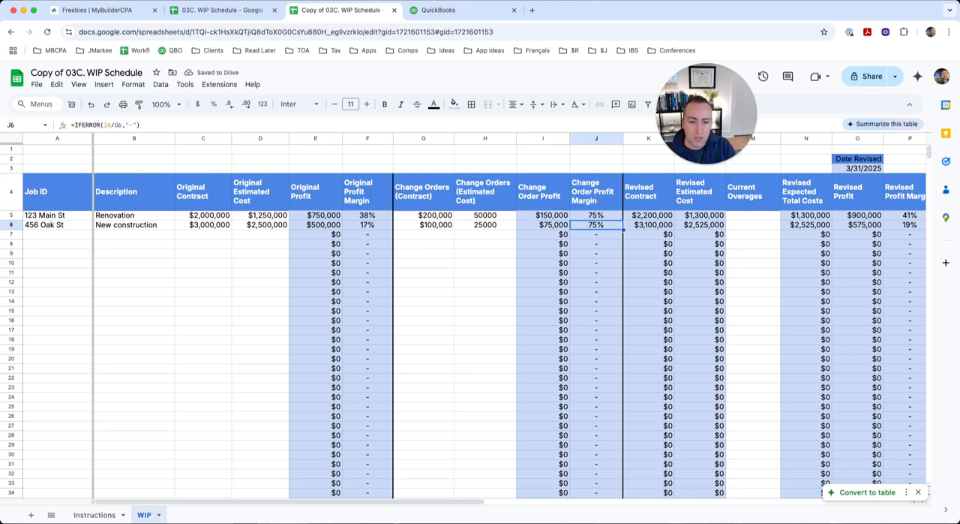
{"action": "left_click", "coordinate": [651, 216]}
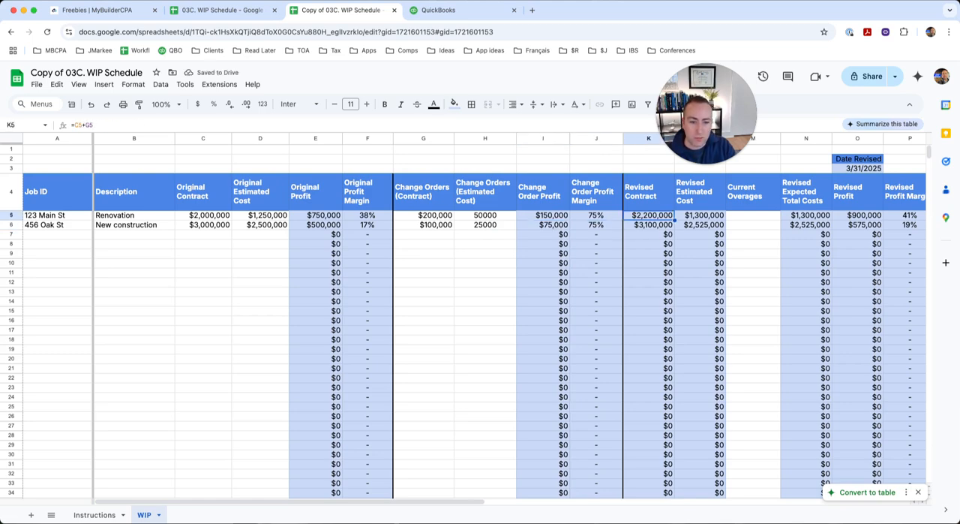
{"action": "left_click", "coordinate": [702, 225]}
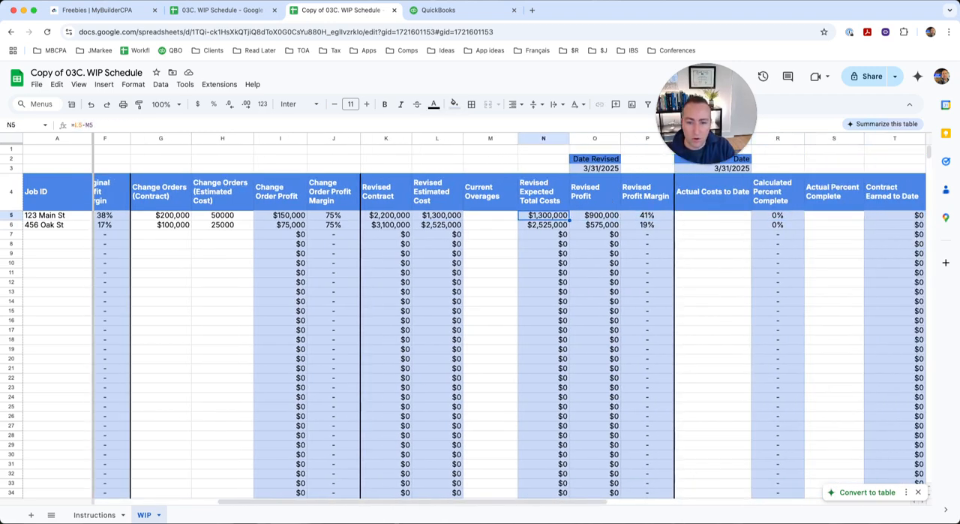
{"action": "left_click", "coordinate": [489, 216]}
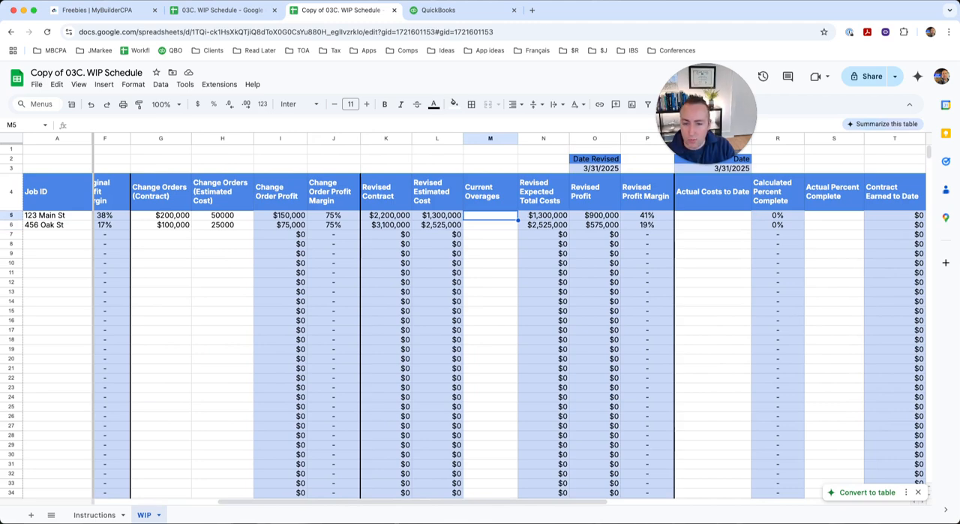
{"action": "left_click", "coordinate": [489, 225]}
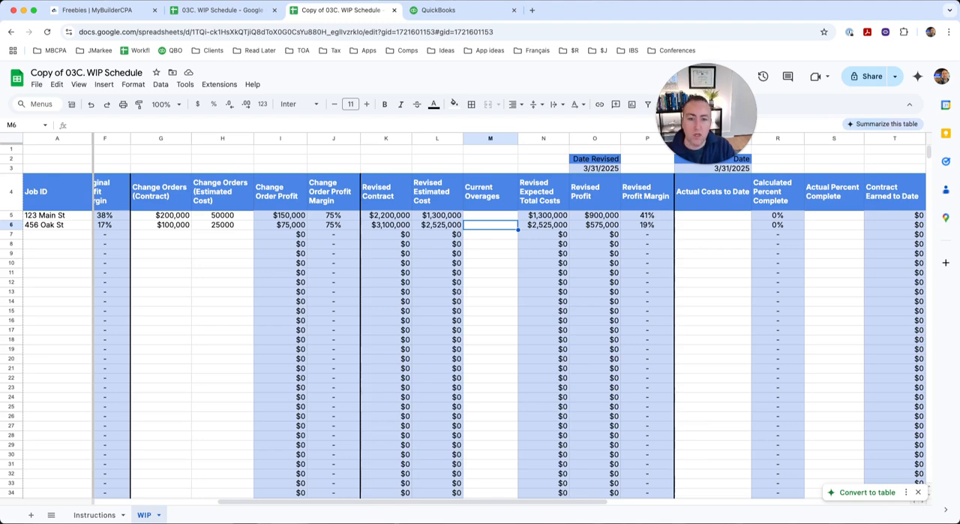
{"action": "left_click", "coordinate": [546, 216]}
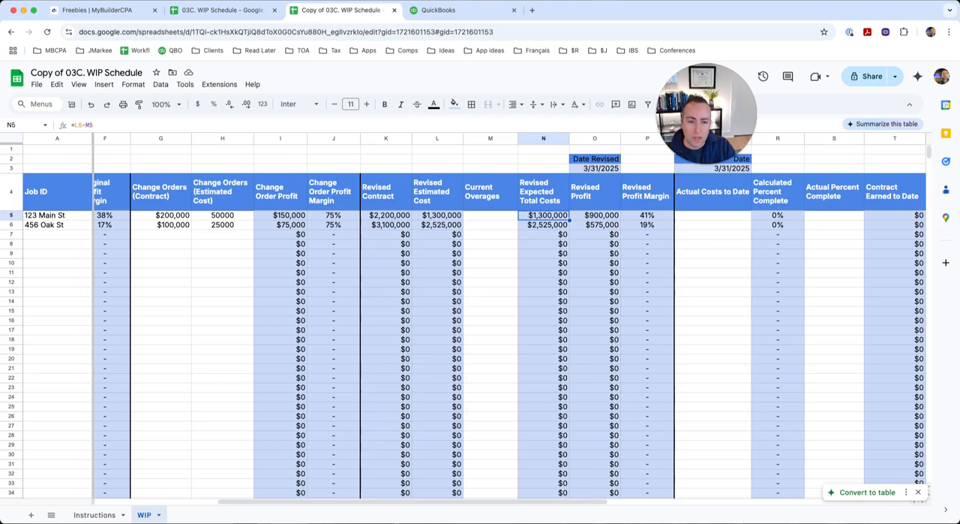
{"action": "left_click", "coordinate": [645, 216]}
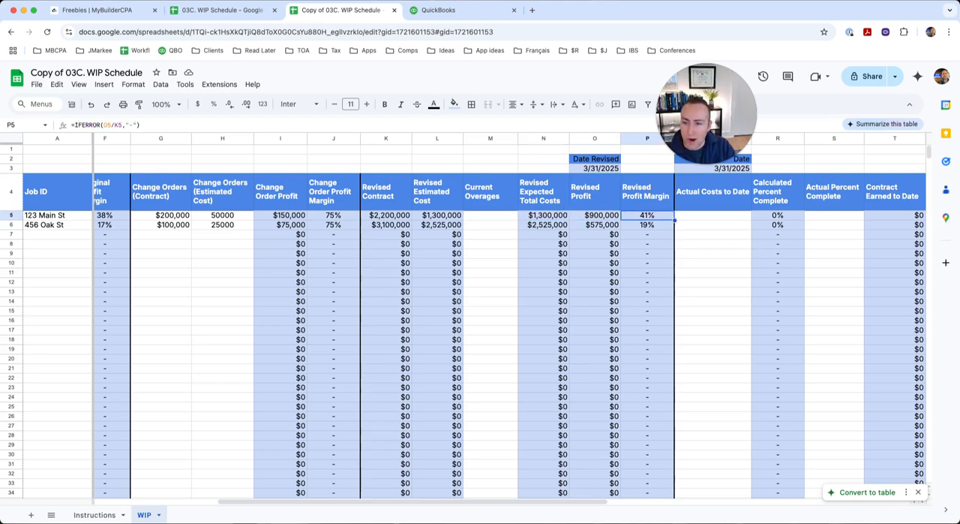
{"action": "left_click", "coordinate": [647, 225]}
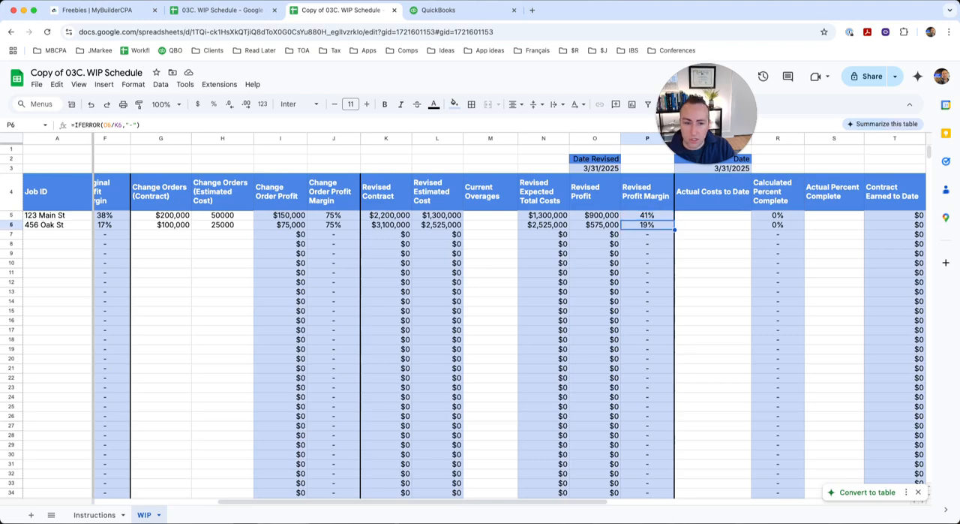
{"action": "left_click", "coordinate": [645, 216]}
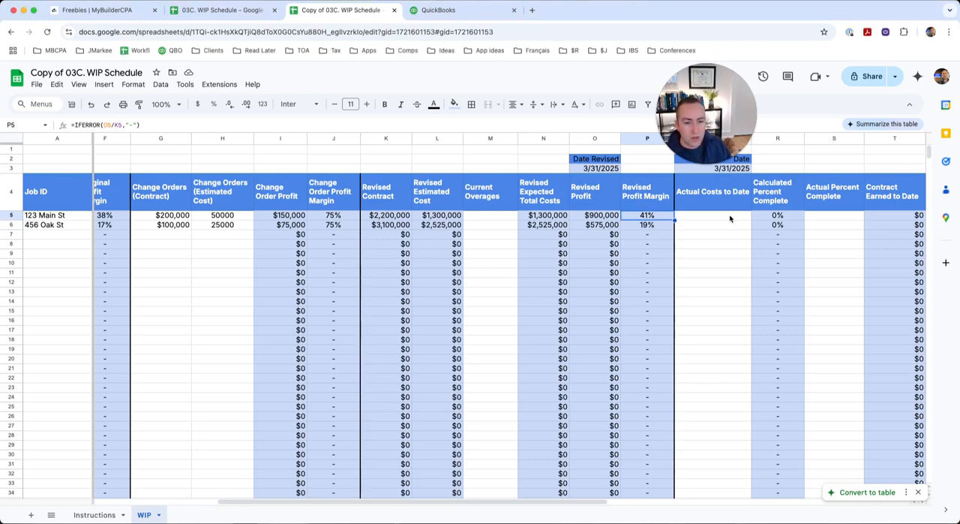
Step: Enter actual costs to date 750,000 and 650,000 and check calculated percent complete of 58% and 26%
{"action": "left_click", "coordinate": [712, 216]}
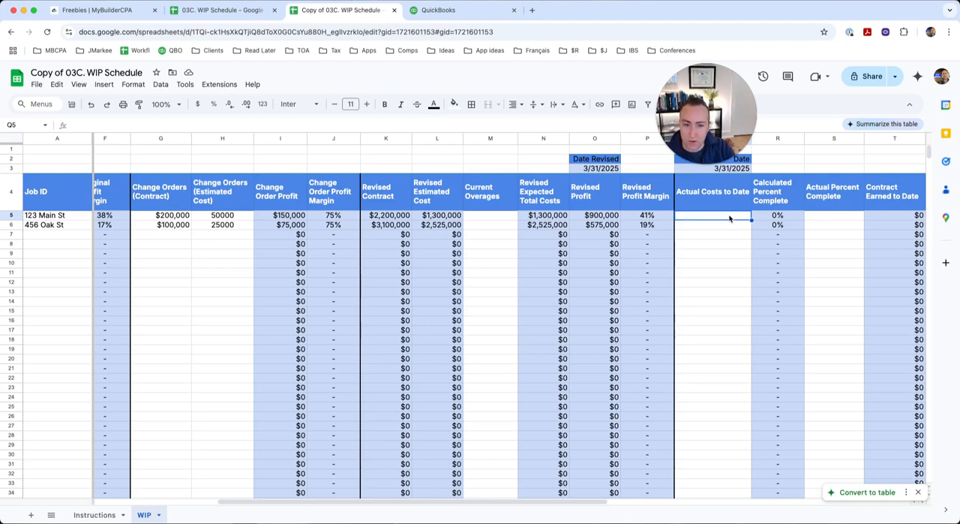
{"action": "type", "text": "750"}
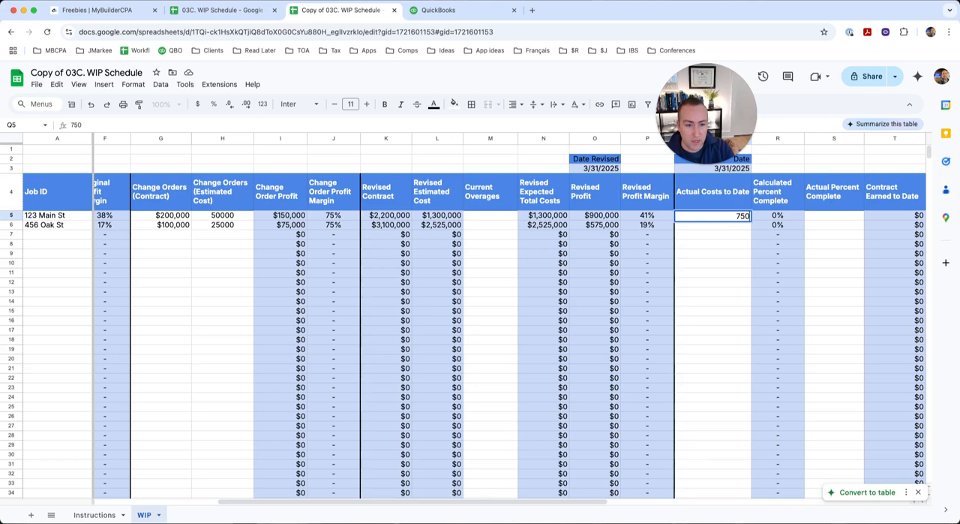
{"action": "key", "text": "Enter"}
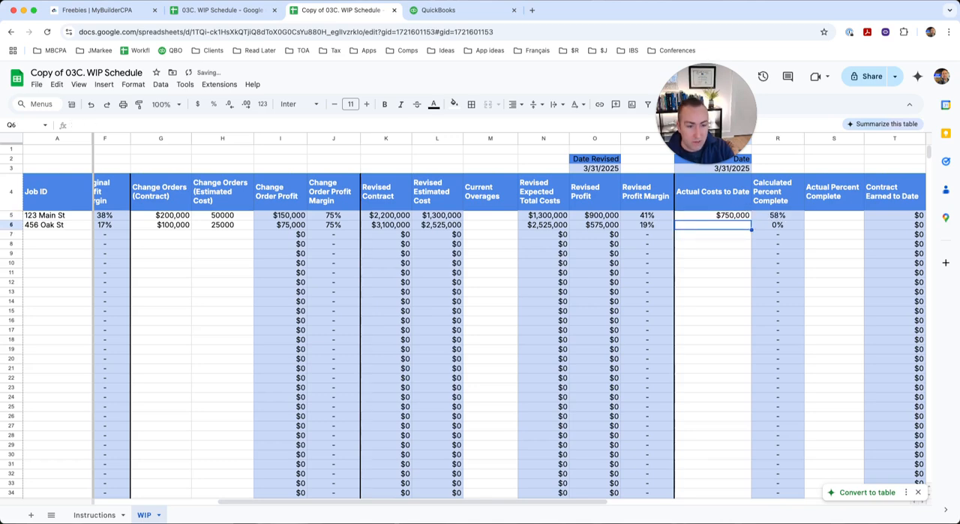
{"action": "type", "text": "650,000"}
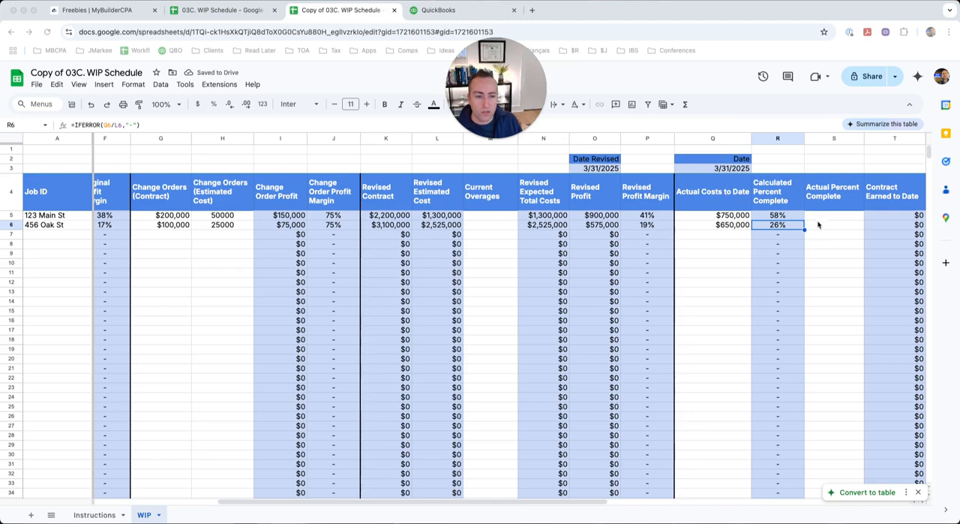
{"action": "mouse_move", "coordinate": [801, 219]}
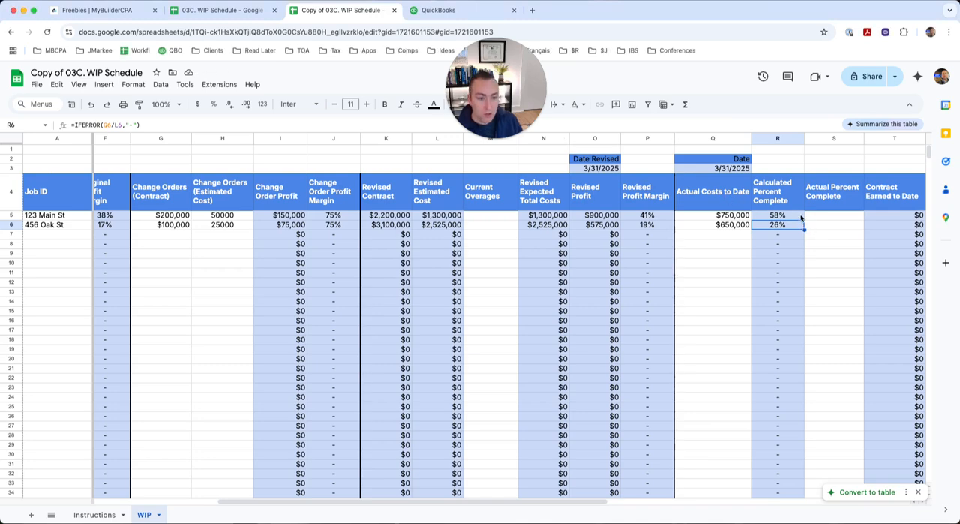
{"action": "left_click", "coordinate": [777, 216]}
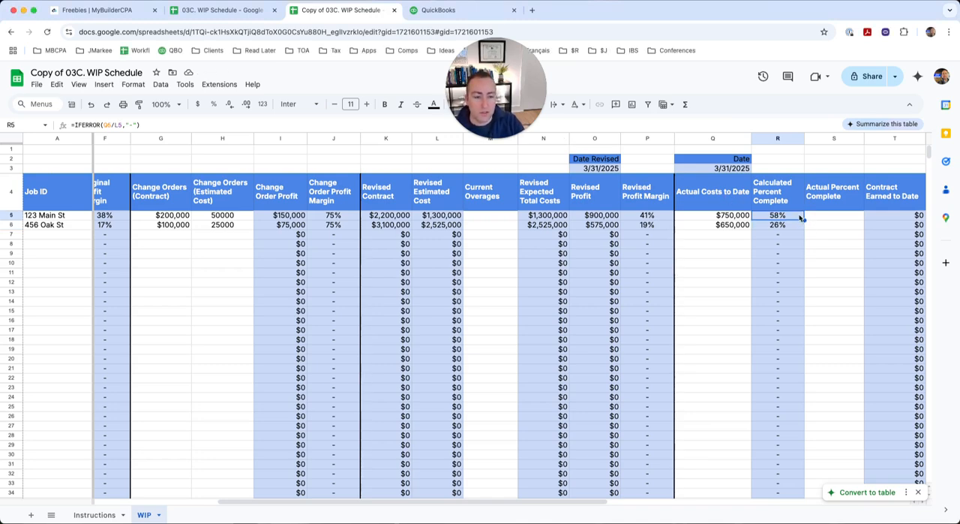
{"action": "left_click", "coordinate": [832, 228]}
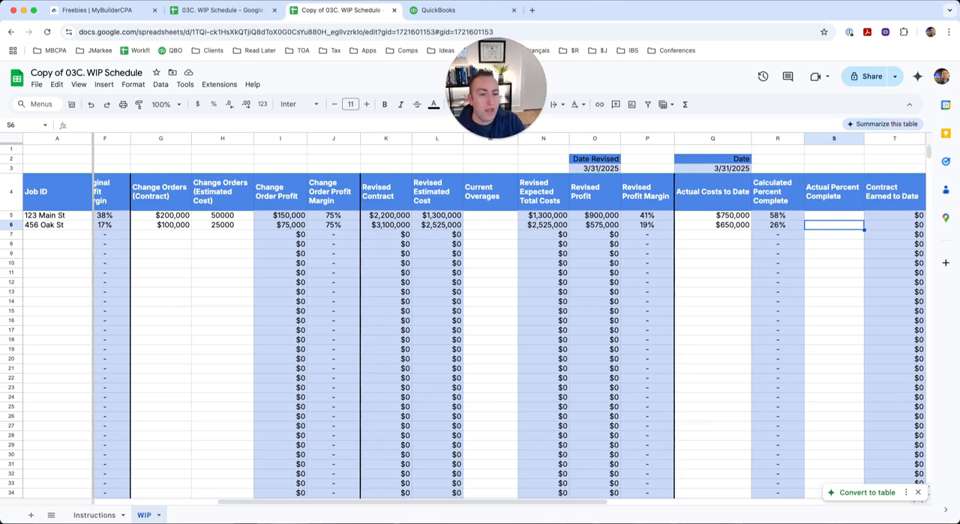
Step: Enter actual percent complete 58% and 26%, giving contract earned of $1,160,000 and $780,000
{"action": "left_click", "coordinate": [728, 216]}
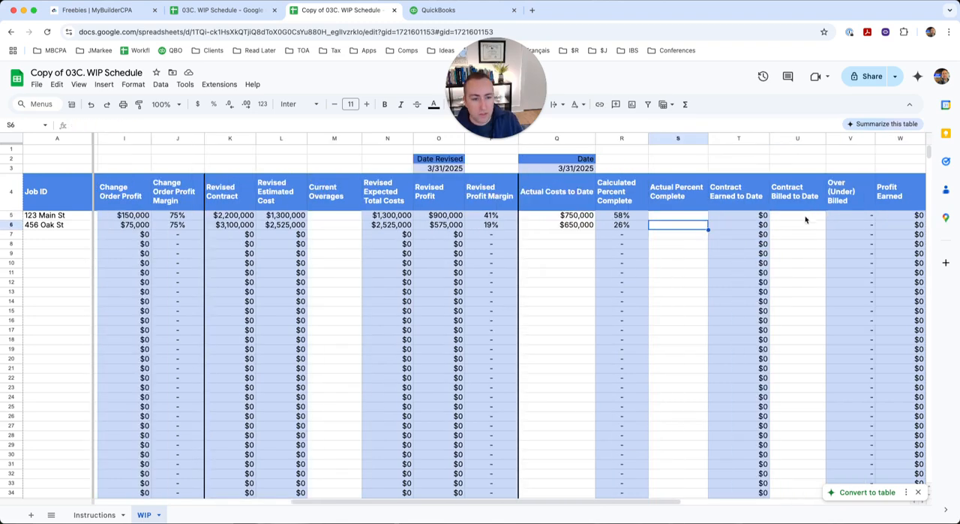
{"action": "left_click", "coordinate": [621, 216]}
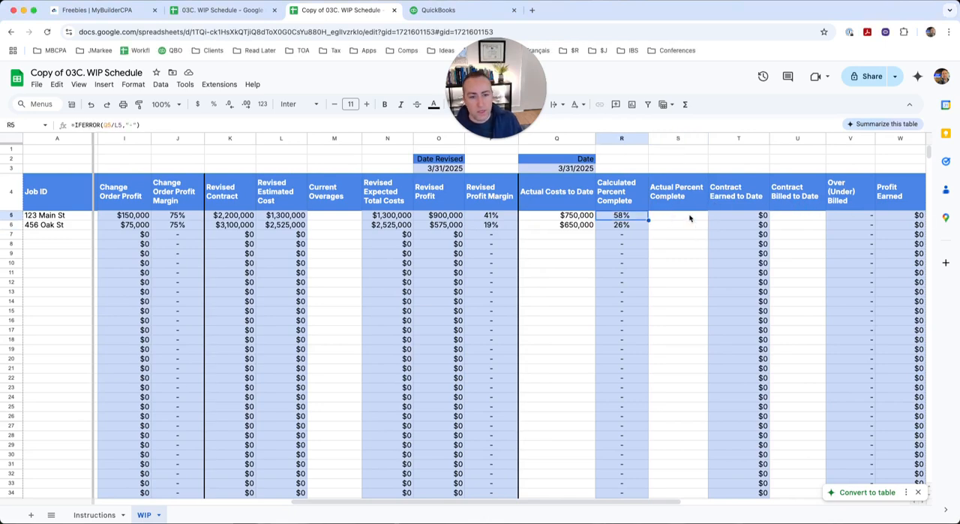
{"action": "left_click", "coordinate": [678, 225]}
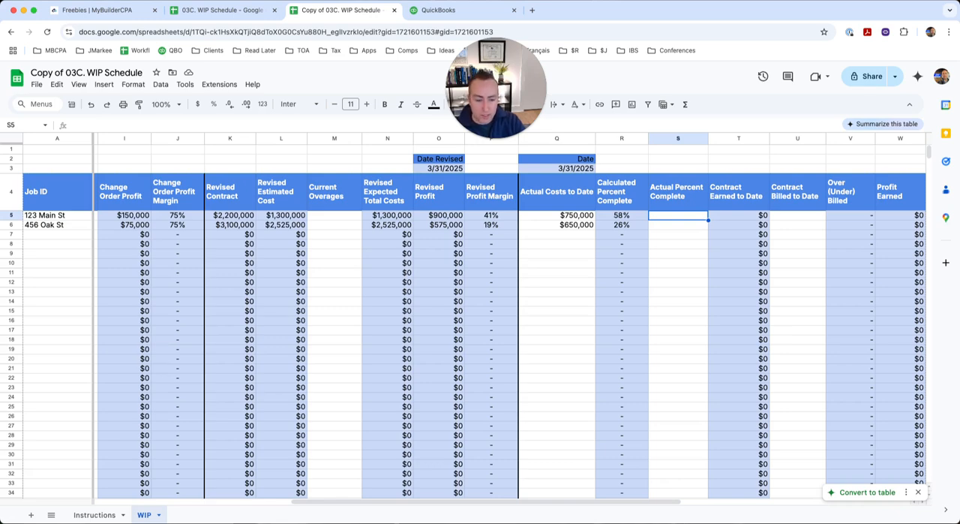
{"action": "type", "text": "58%"}
{"action": "left_click", "coordinate": [678, 224]}
{"action": "type", "text": "26"}
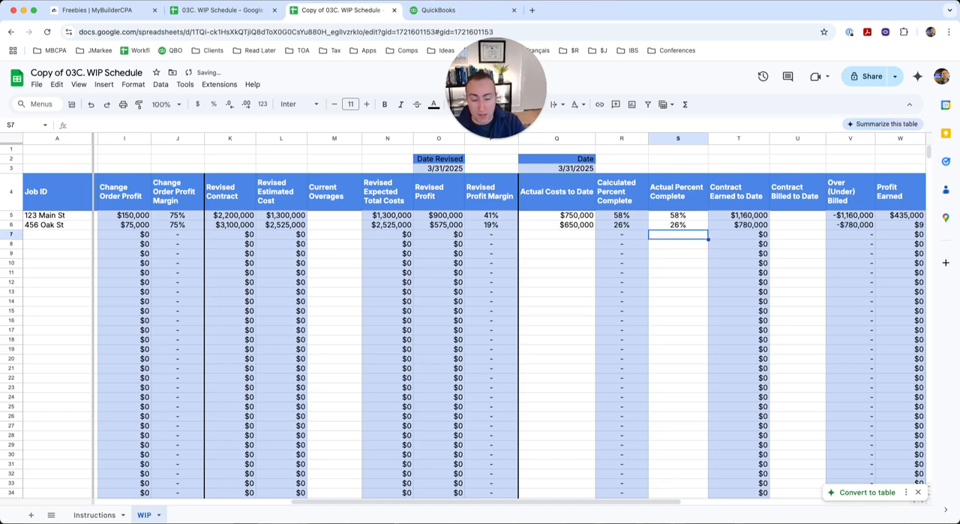
{"action": "left_click", "coordinate": [678, 216]}
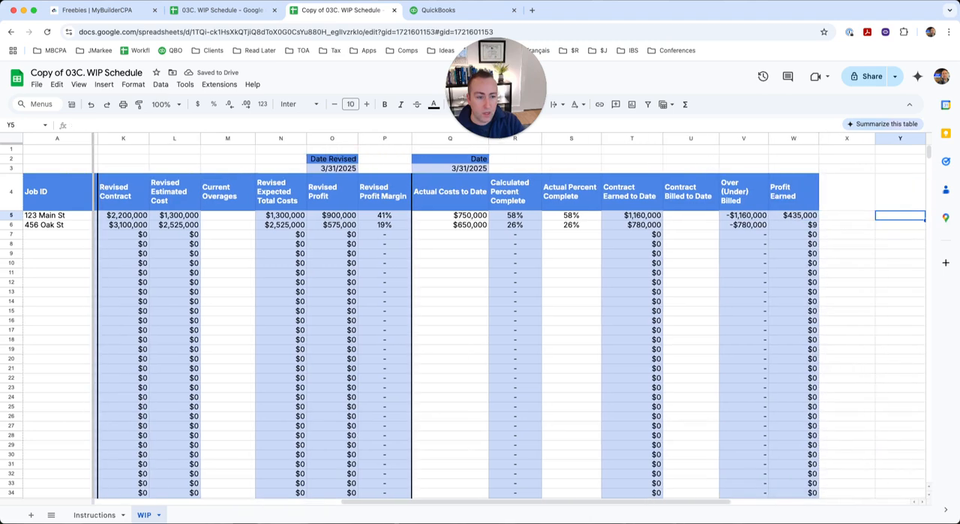
{"action": "left_click", "coordinate": [690, 225]}
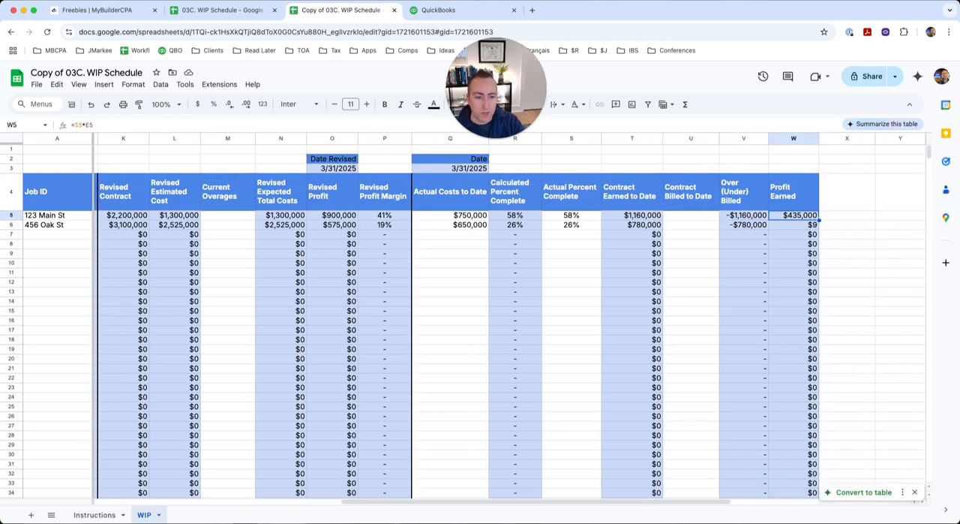
{"action": "left_click", "coordinate": [742, 216]}
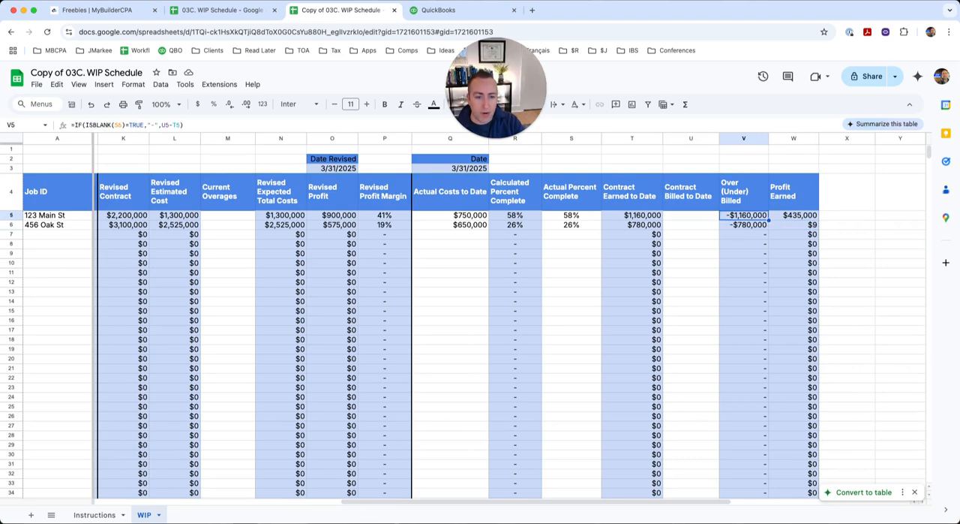
{"action": "left_click", "coordinate": [690, 216]}
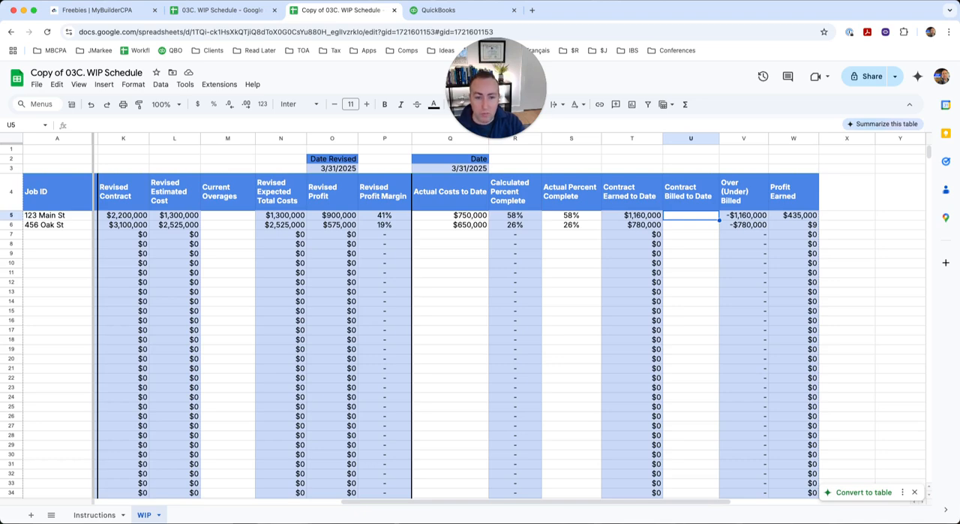
Step: Enter 1,000,000 billed to date for 123 Main St and check its -$160,000 underbilling
{"action": "type", "text": "1"}
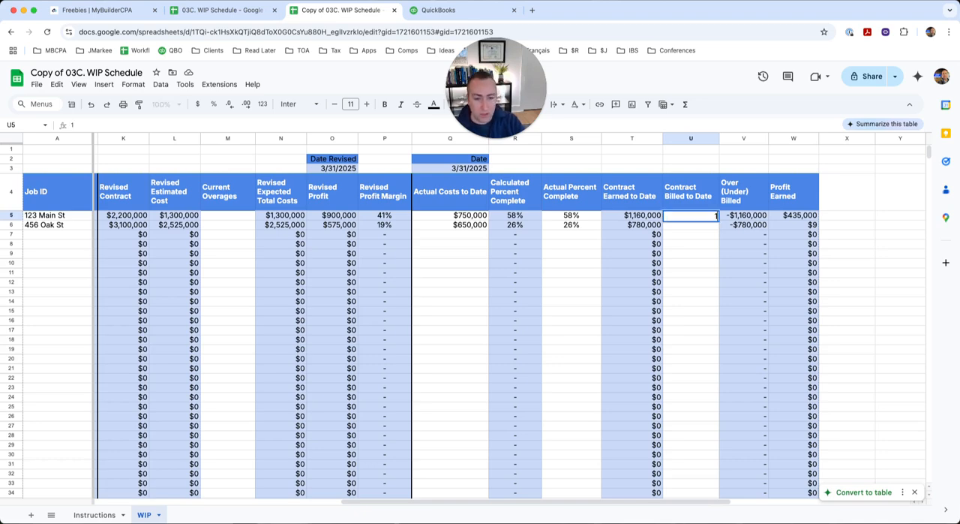
{"action": "type", "text": "1000"}
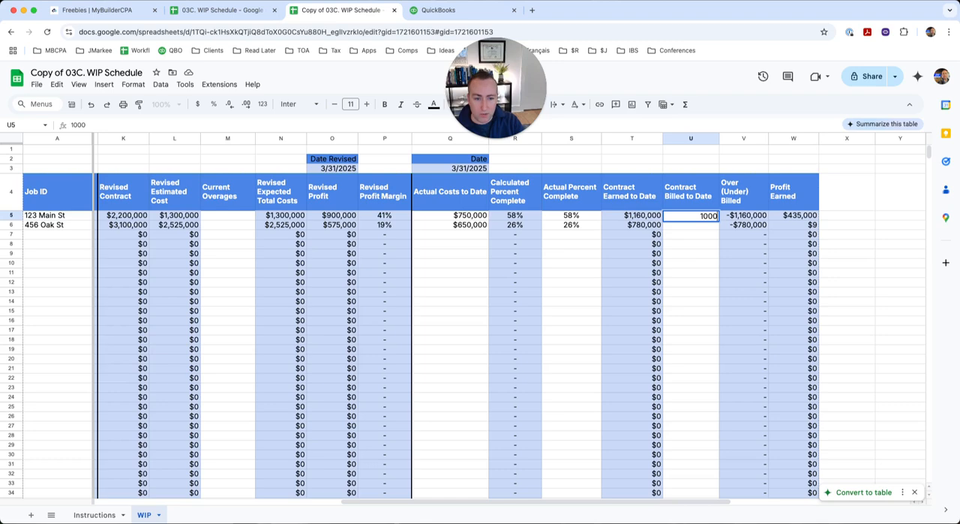
{"action": "key", "text": "Enter"}
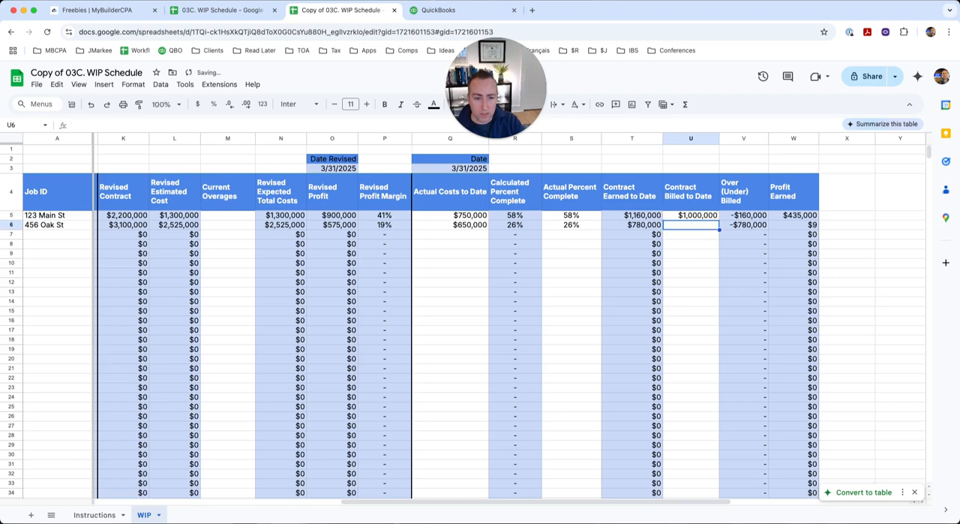
{"action": "left_click", "coordinate": [690, 216]}
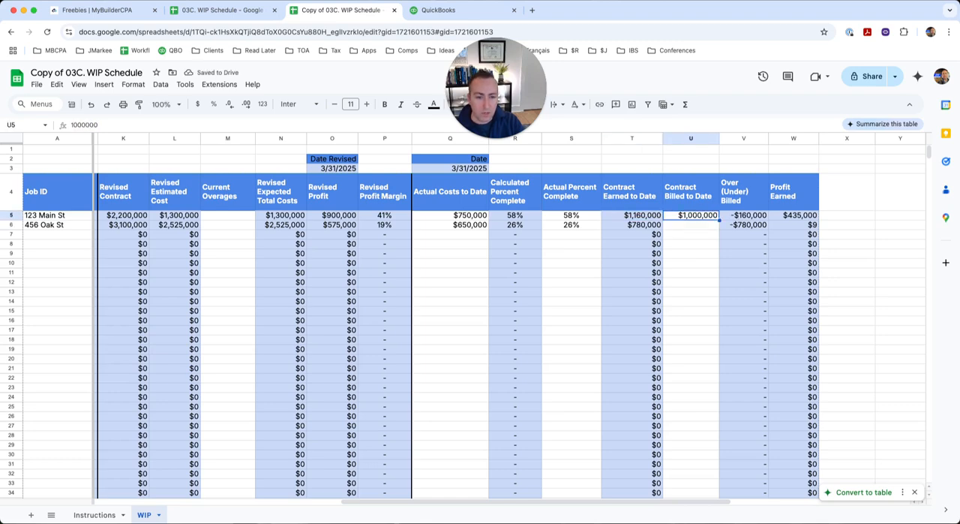
{"action": "left_click", "coordinate": [744, 216]}
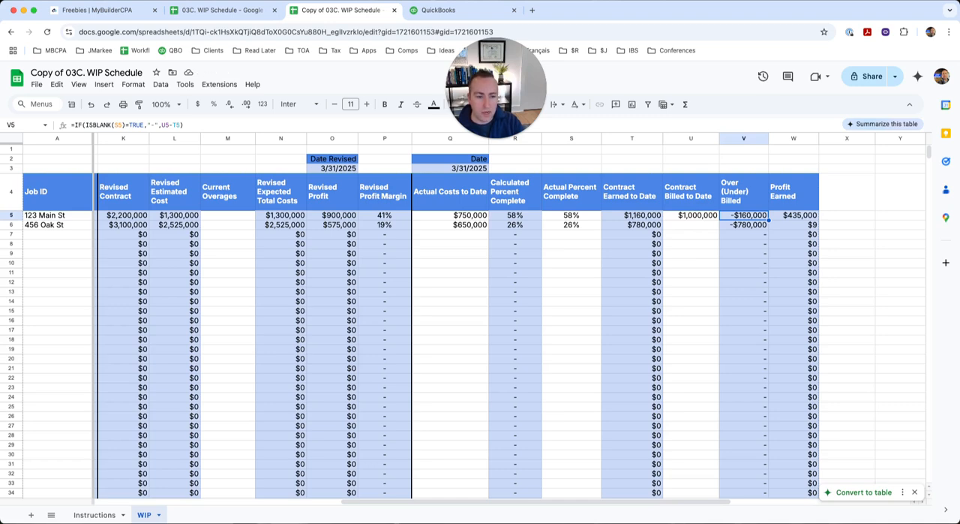
Step: Enter 800,000 billed to date for 456 Oak St and check its $20,000 overbilling
{"action": "left_click", "coordinate": [690, 234]}
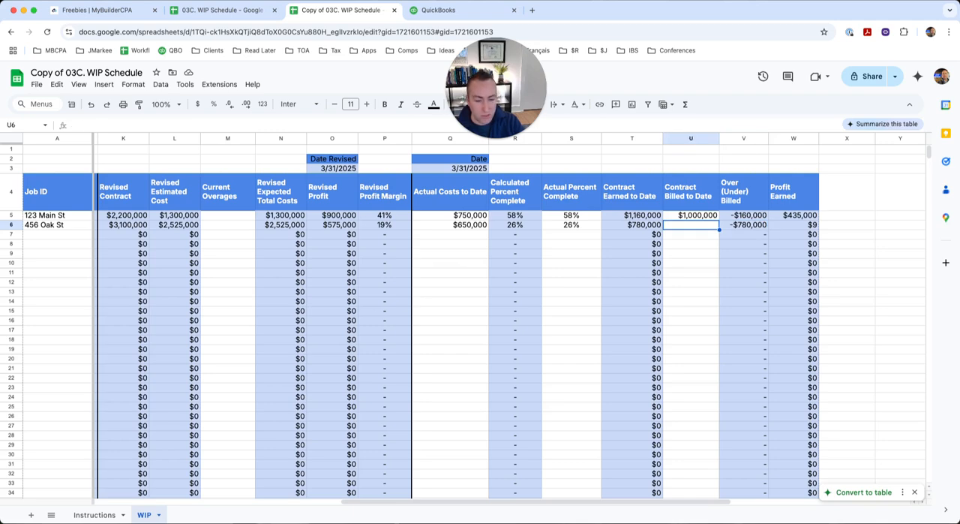
{"action": "type", "text": "800"}
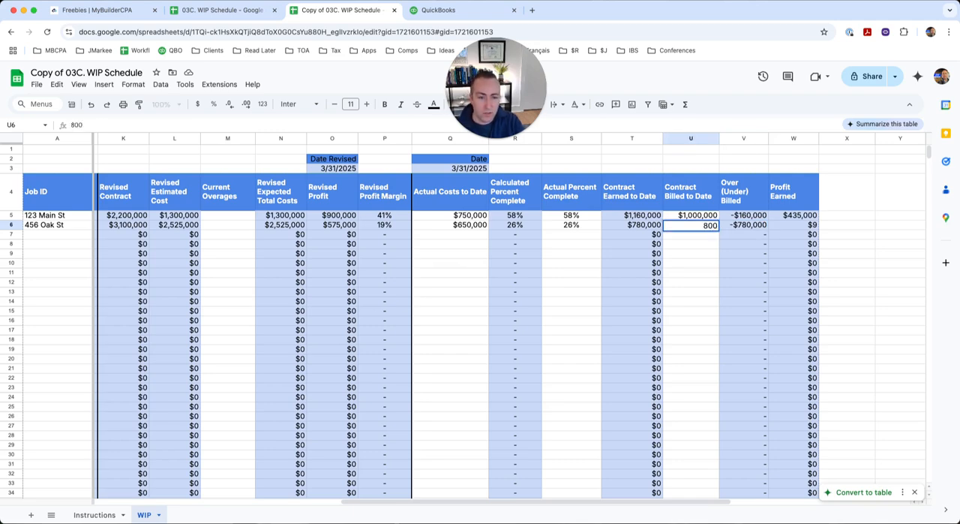
{"action": "key", "text": "Enter"}
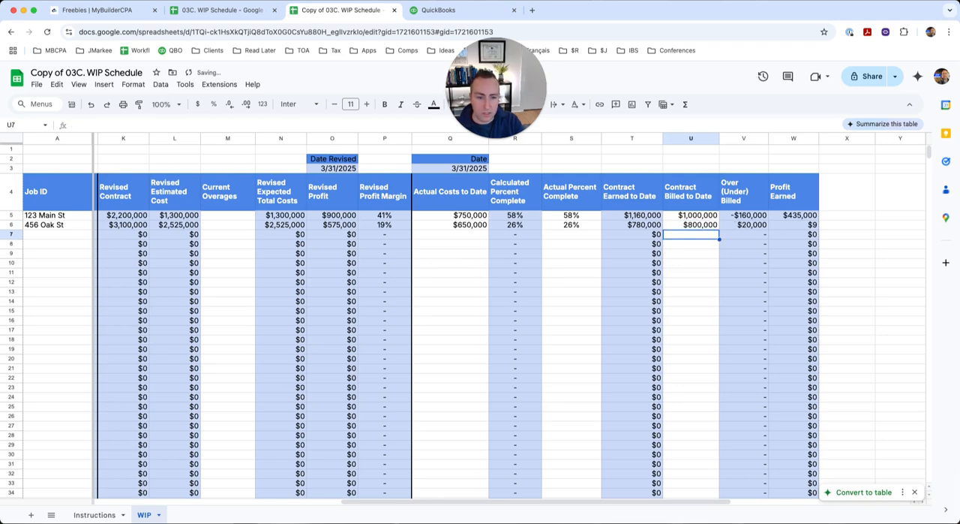
{"action": "left_click", "coordinate": [744, 225]}
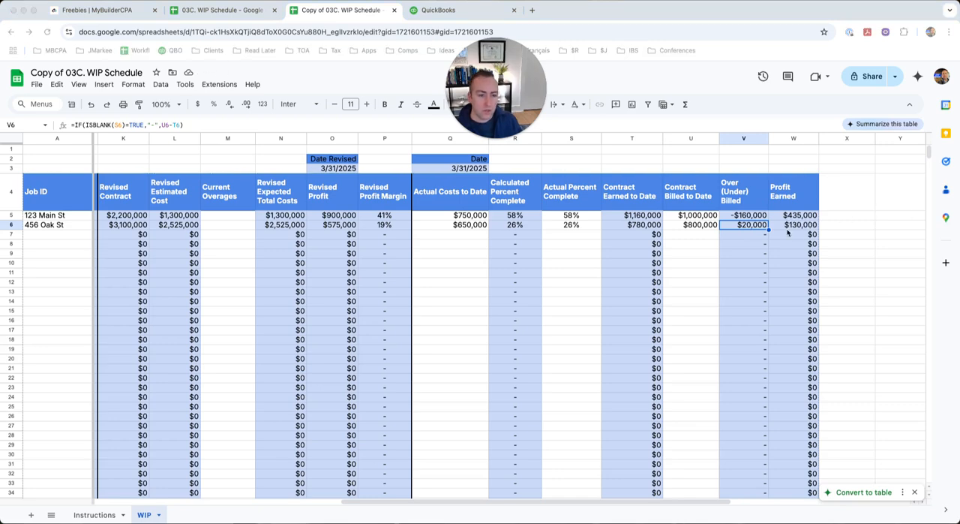
{"action": "left_click", "coordinate": [792, 216]}
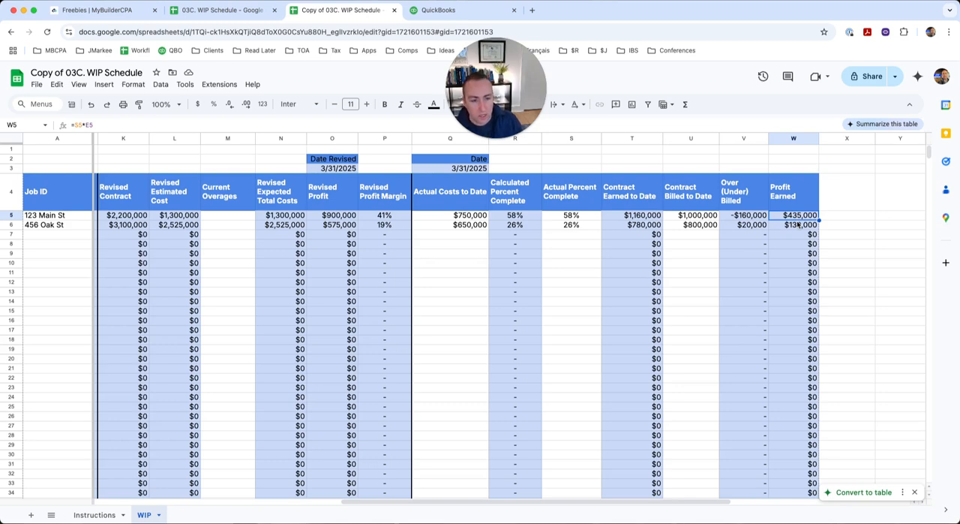
{"action": "left_click", "coordinate": [848, 216]}
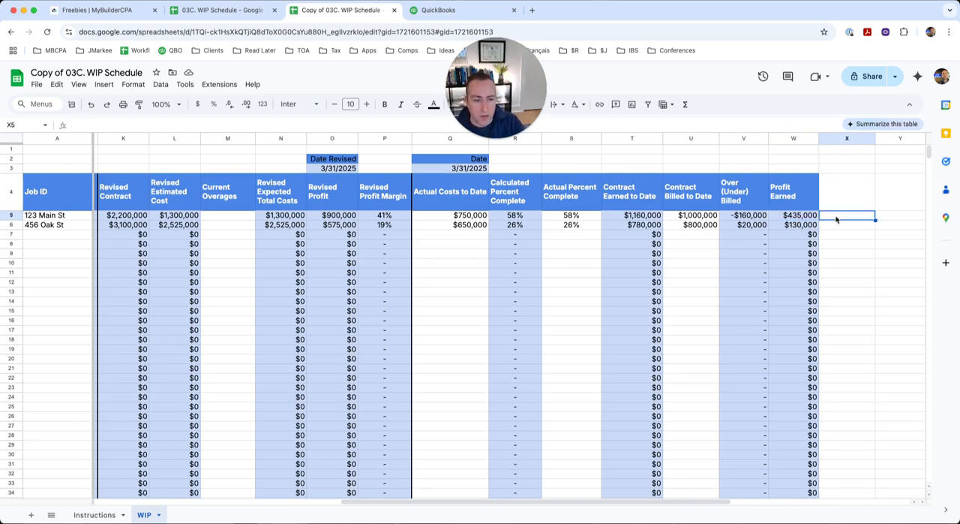
{"action": "left_click", "coordinate": [792, 216]}
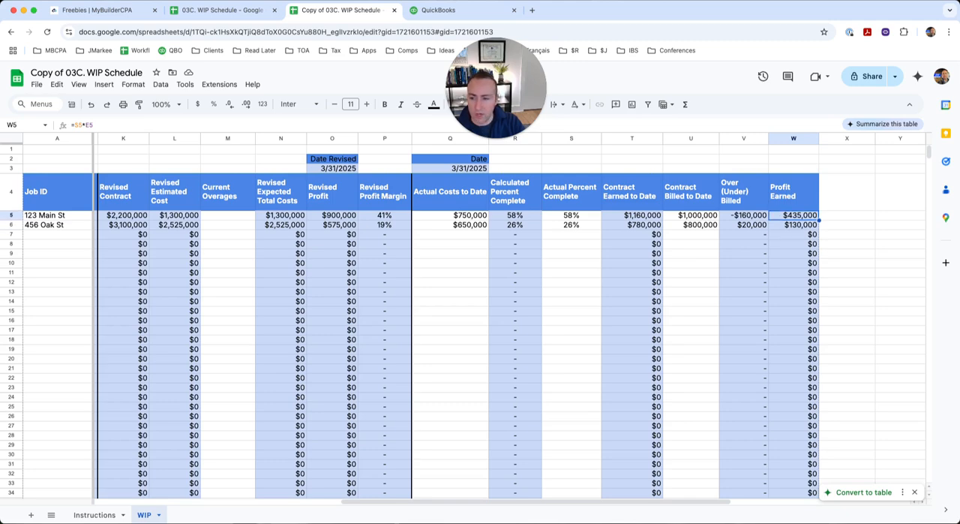
{"action": "left_click", "coordinate": [794, 225]}
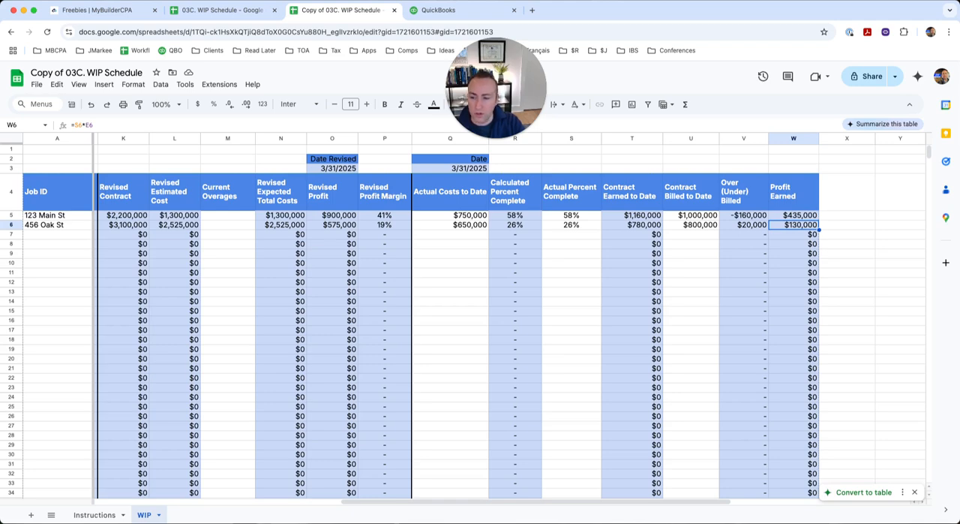
{"action": "left_click", "coordinate": [744, 225]}
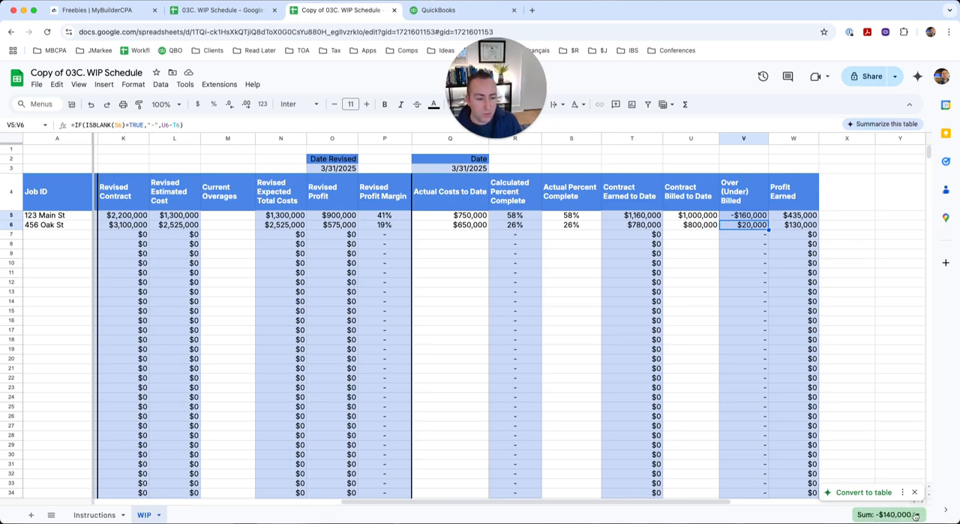
{"action": "mouse_move", "coordinate": [851, 345]}
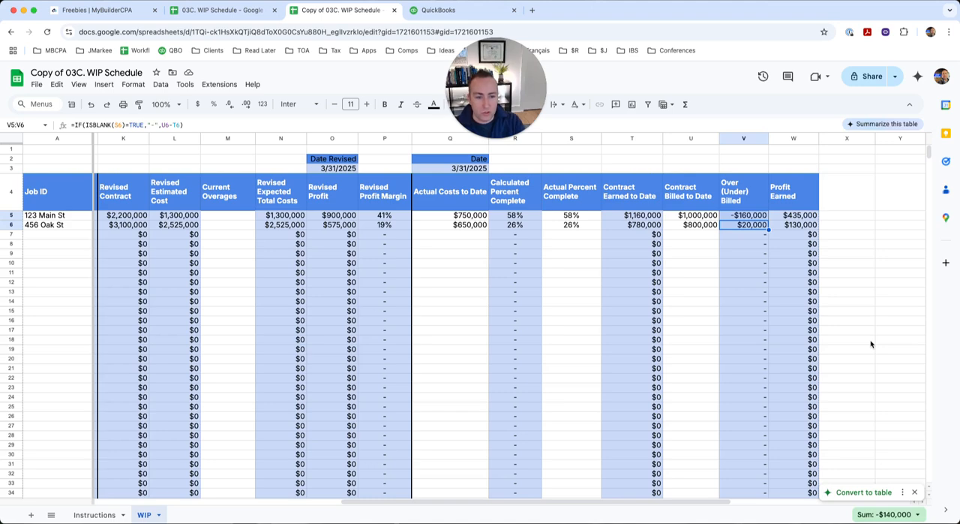
{"action": "left_click", "coordinate": [450, 216]}
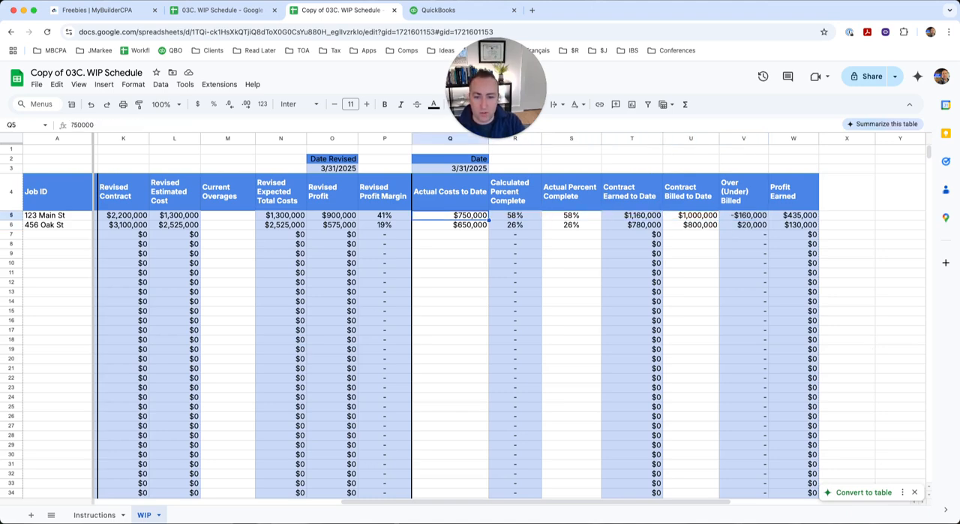
{"action": "left_click", "coordinate": [570, 216]}
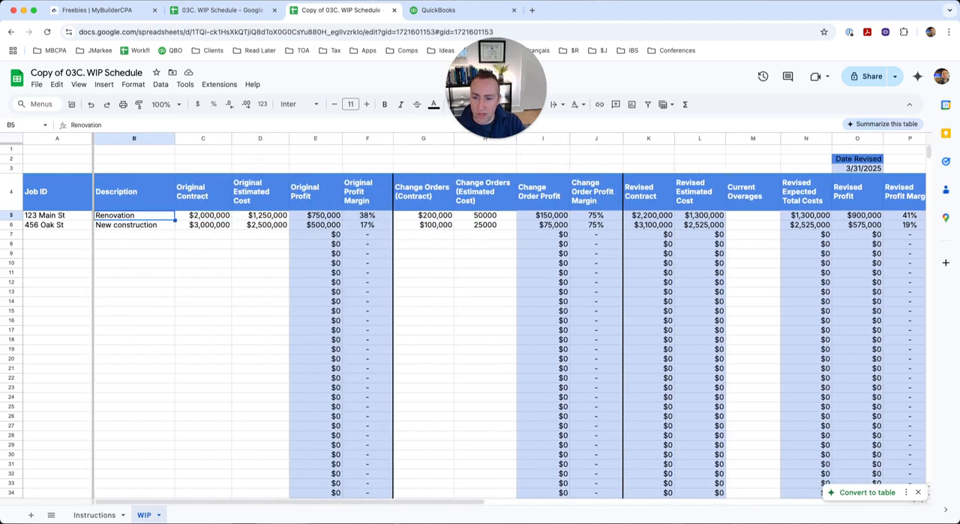
{"action": "left_click", "coordinate": [48, 214]}
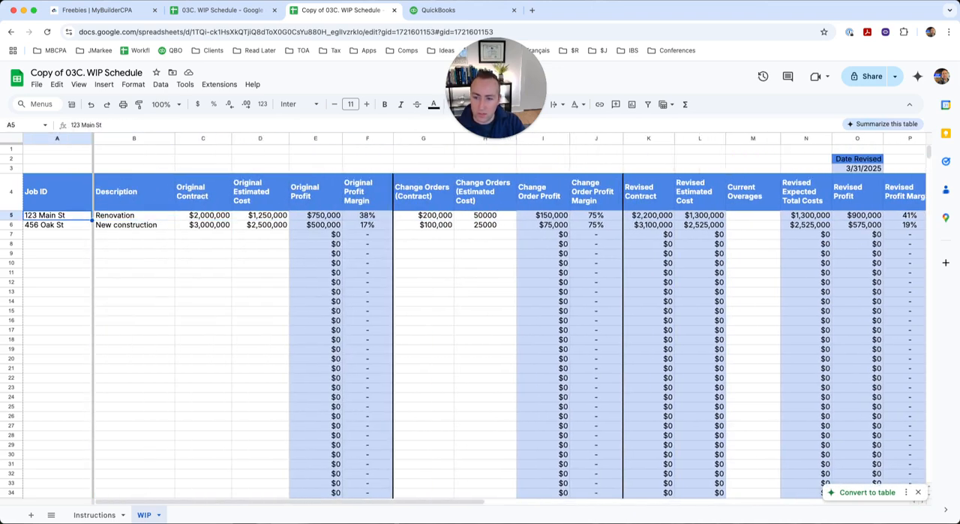
{"action": "left_click", "coordinate": [897, 225]}
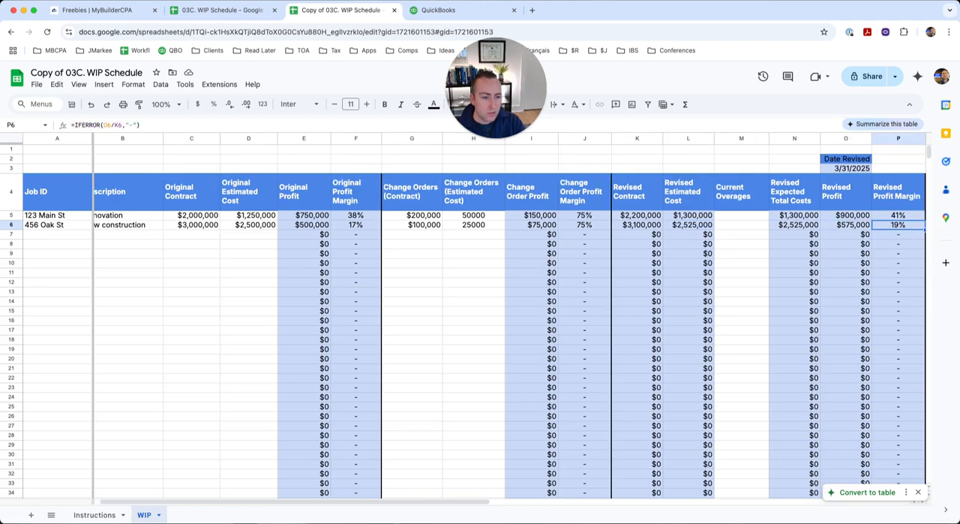